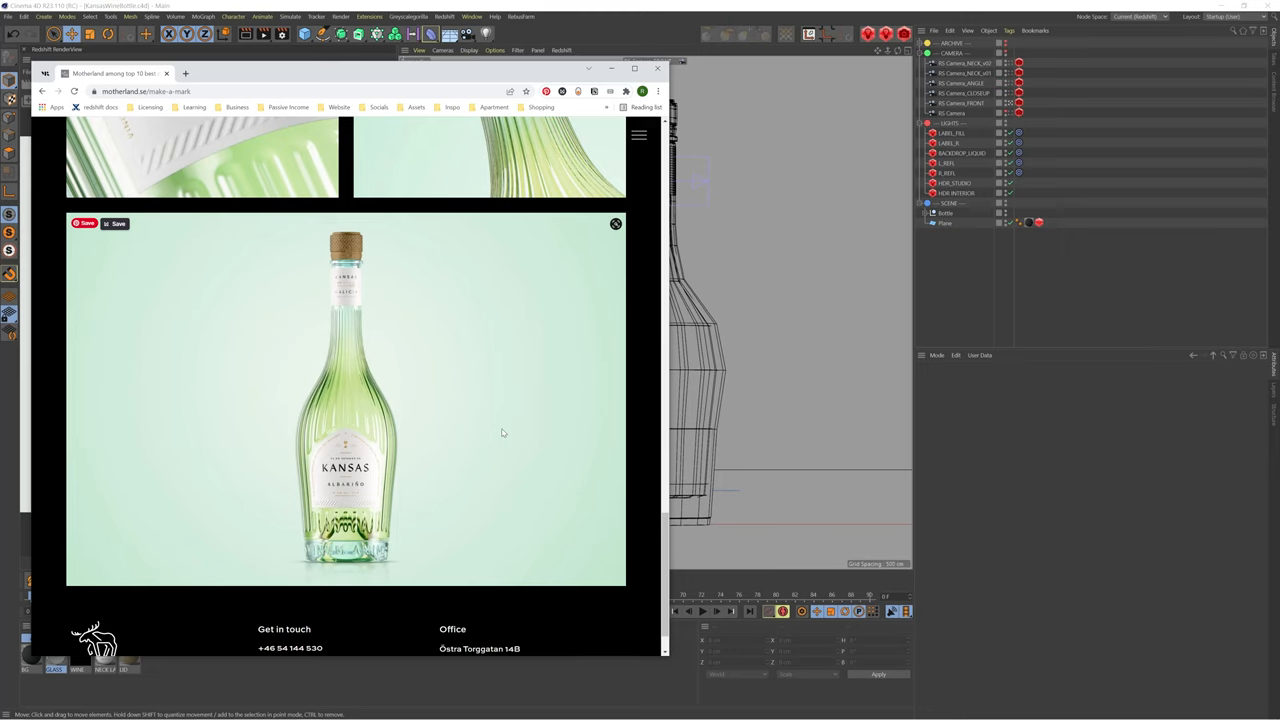
- Set aside the Kansas bottle reference photo to return to the Cinema 4D bottle scene
click(657, 68)
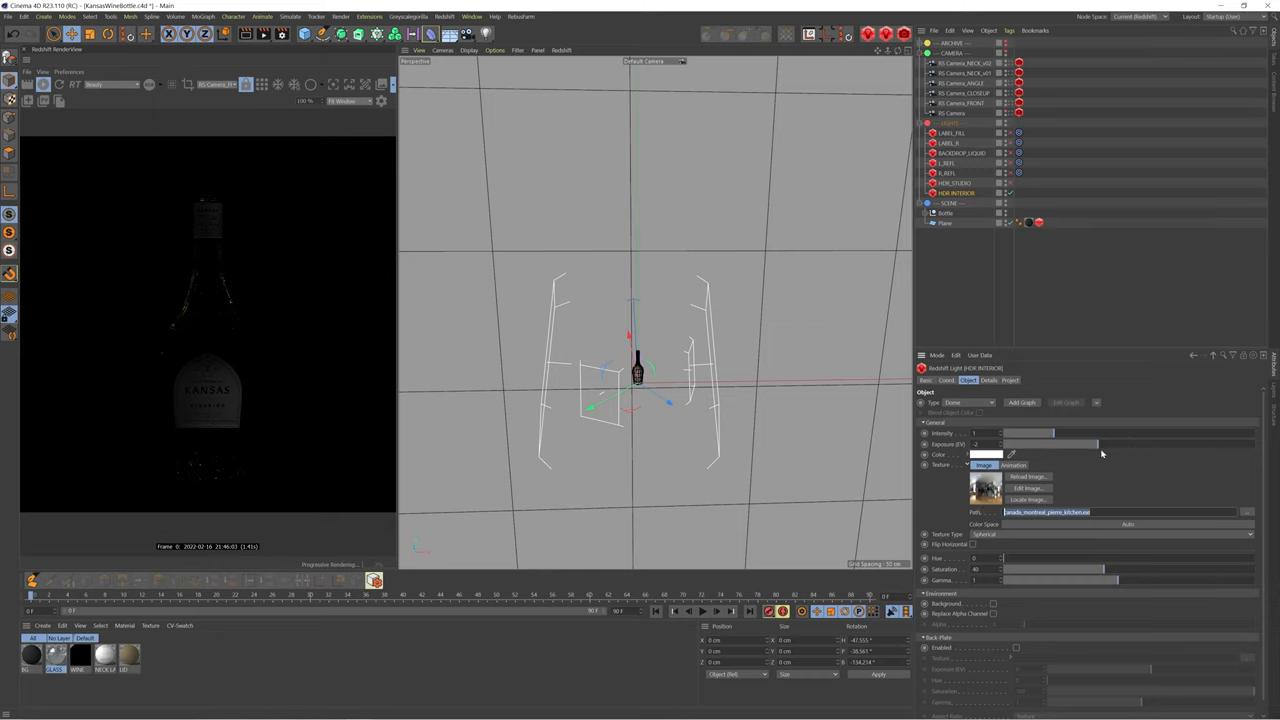
mouse_move(293, 254)
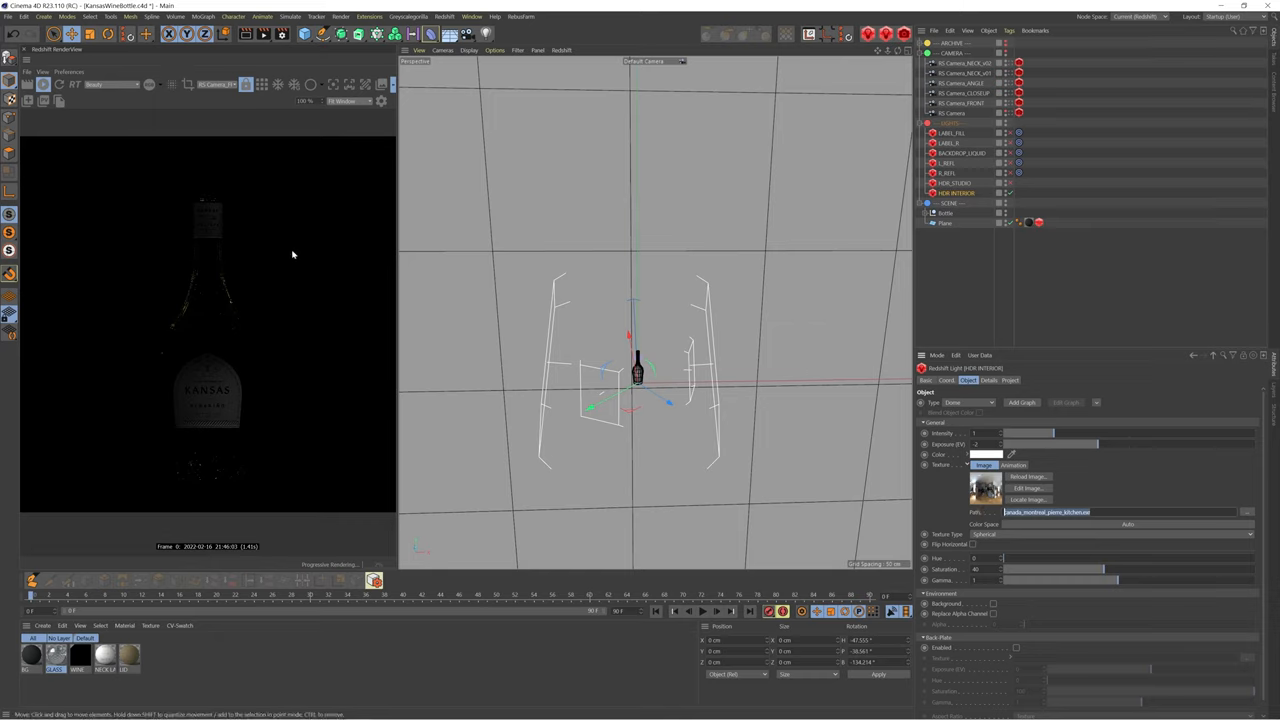
mouse_move(210, 286)
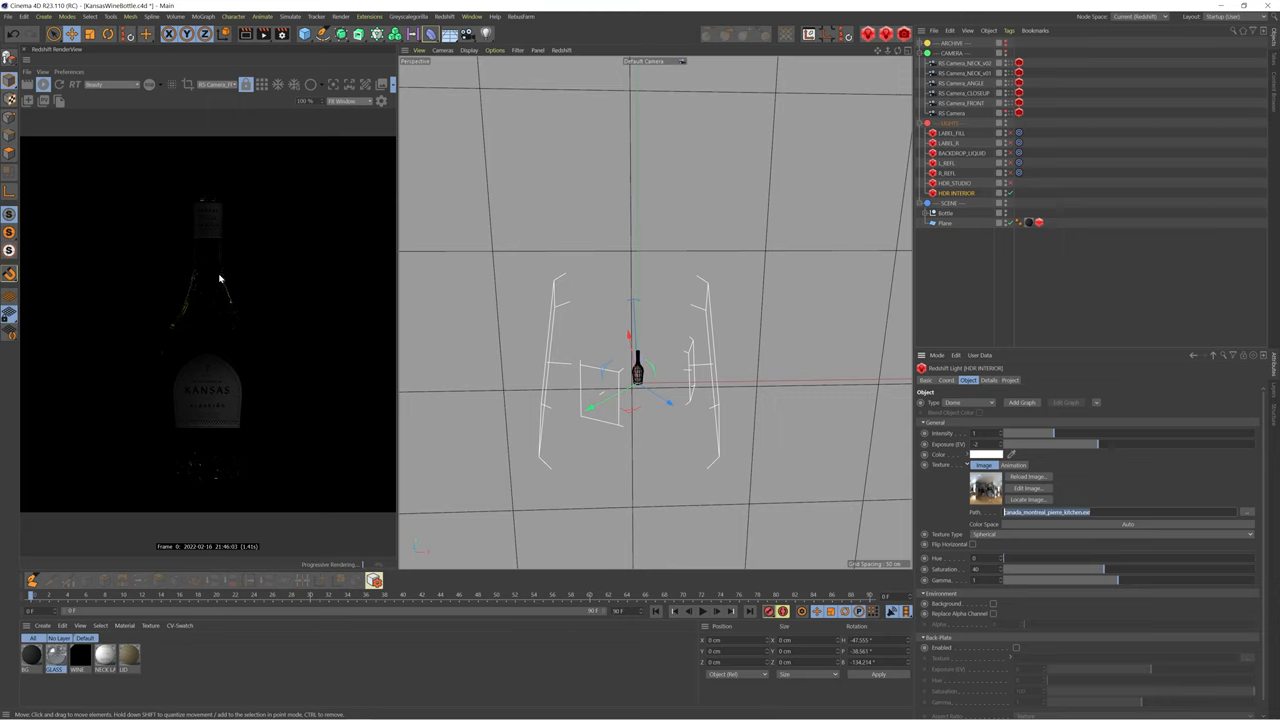
mouse_move(218, 300)
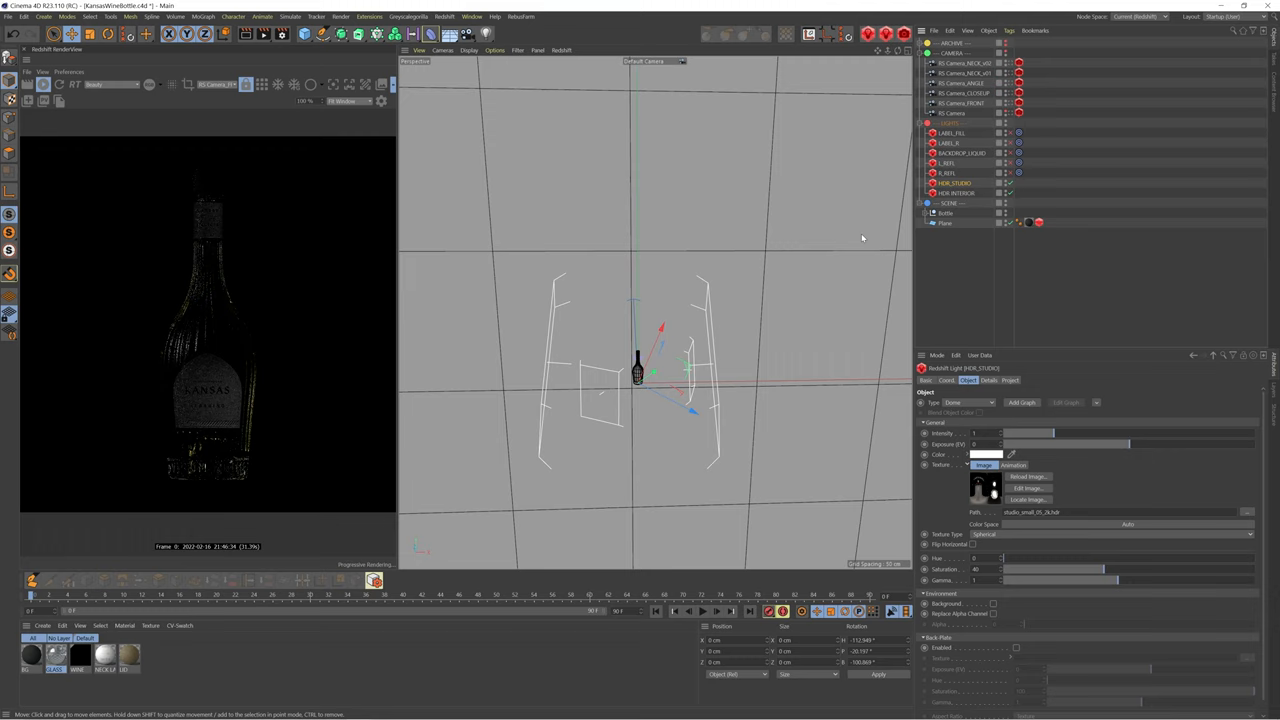
mouse_move(203, 357)
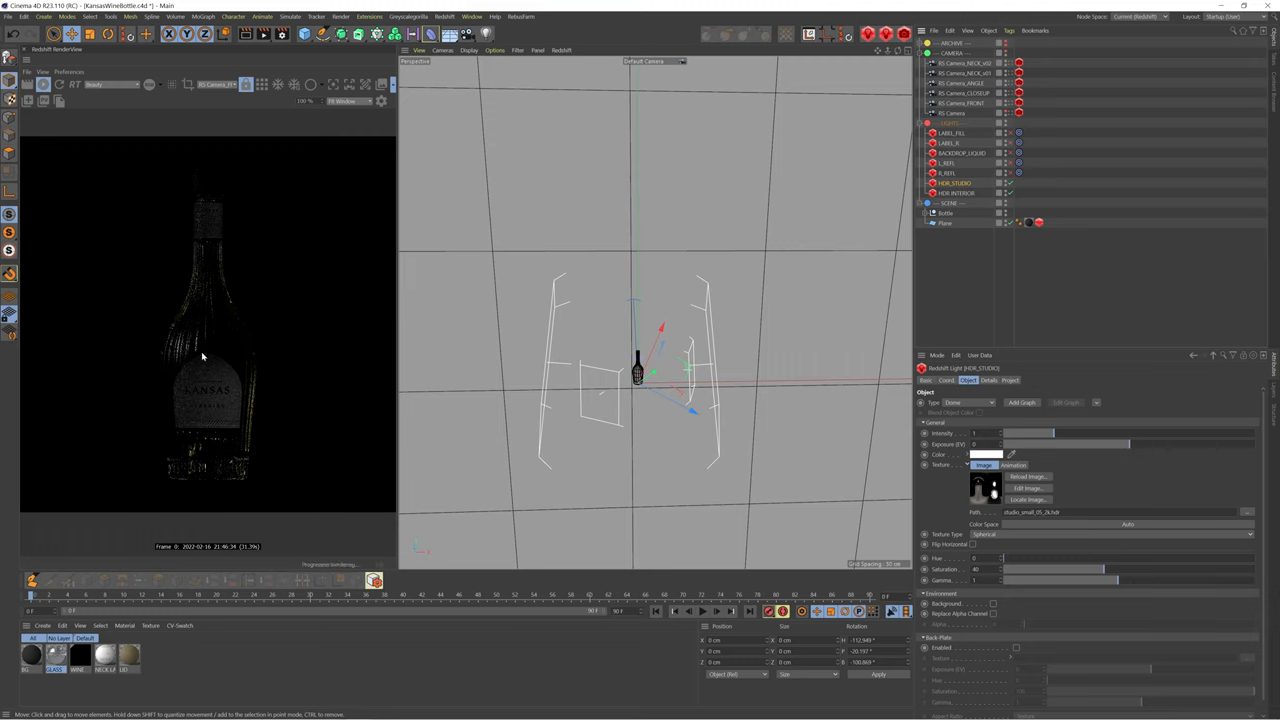
mouse_move(128, 490)
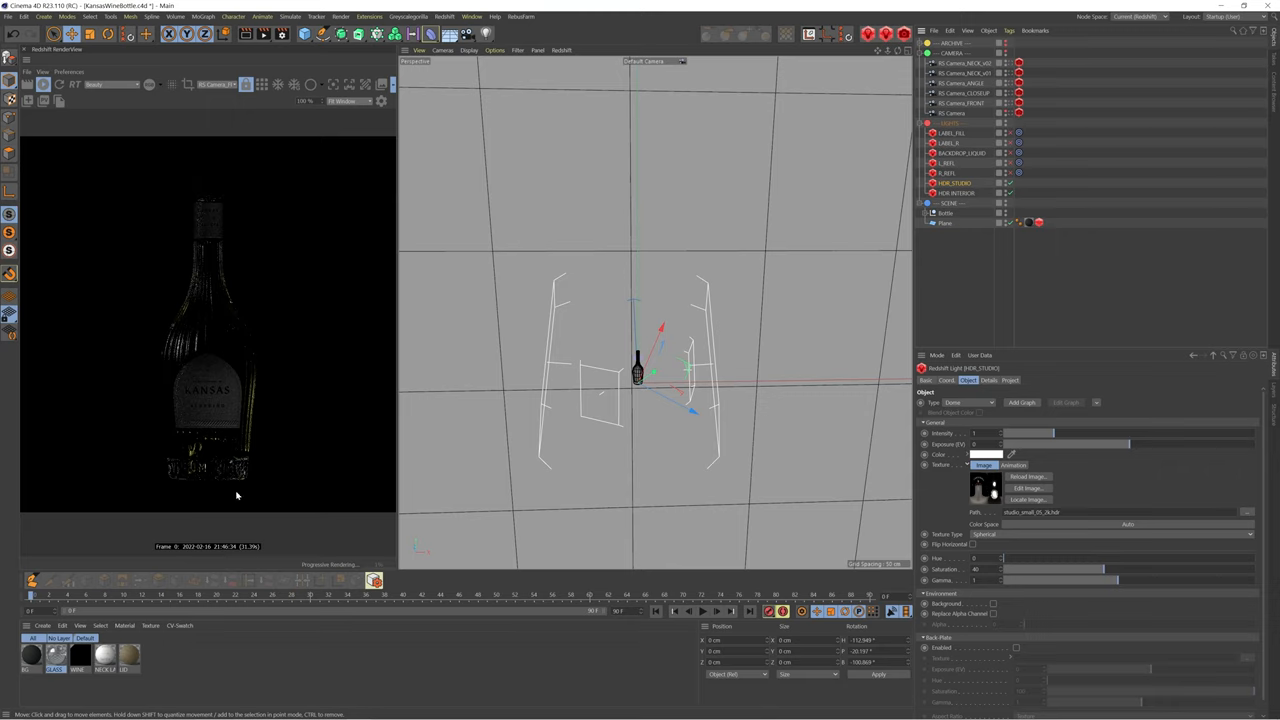
mouse_move(175, 345)
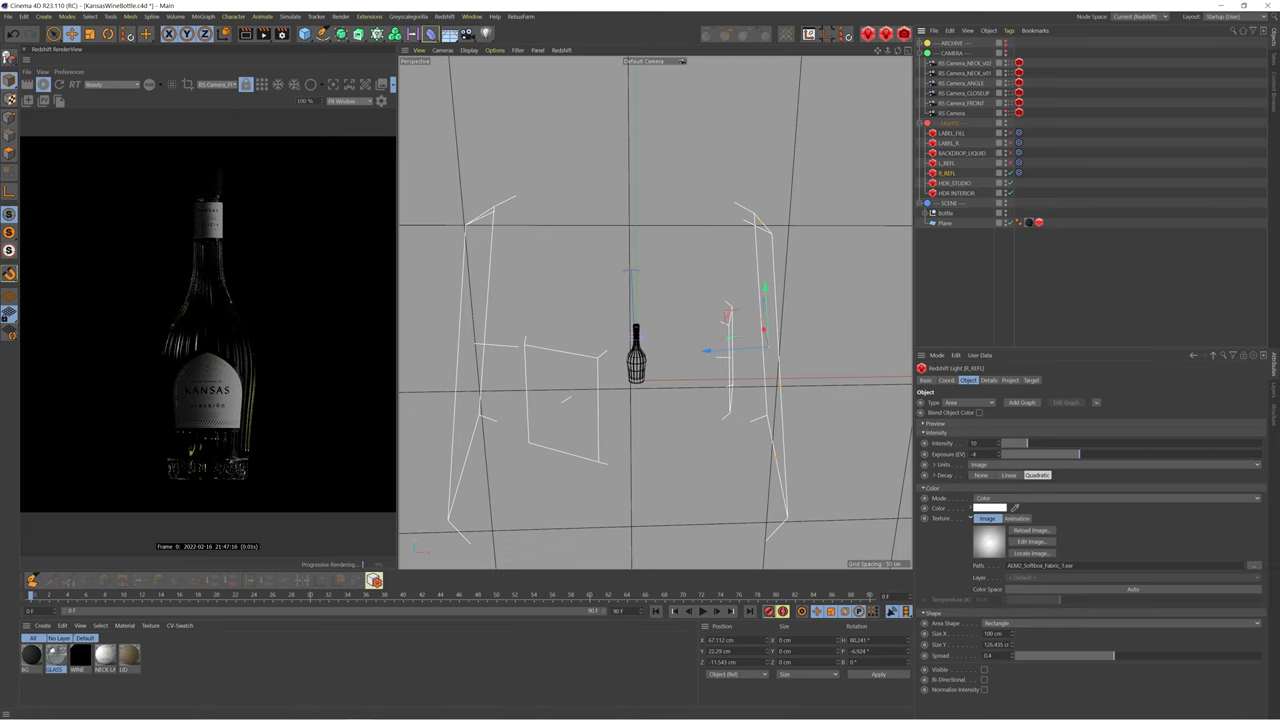
- Enable the R_REFL area light at Exposure -4 with the softbox texture
click(1009, 163)
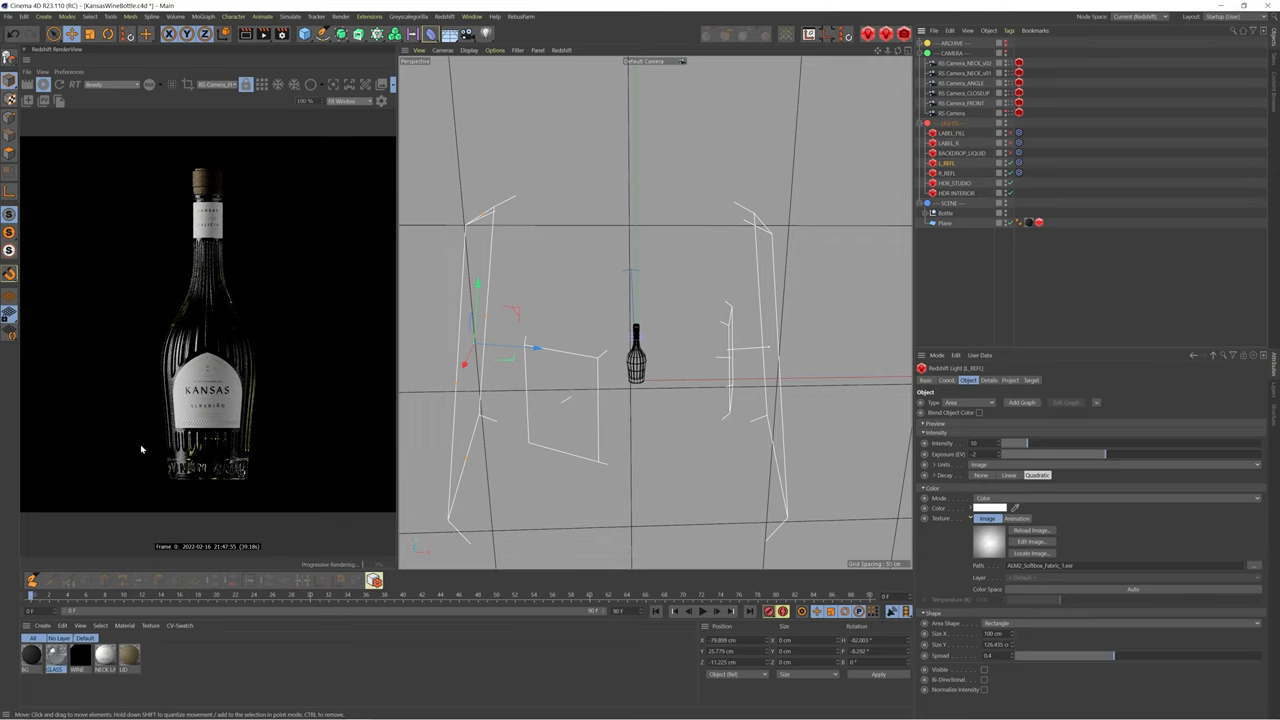
mouse_move(220, 443)
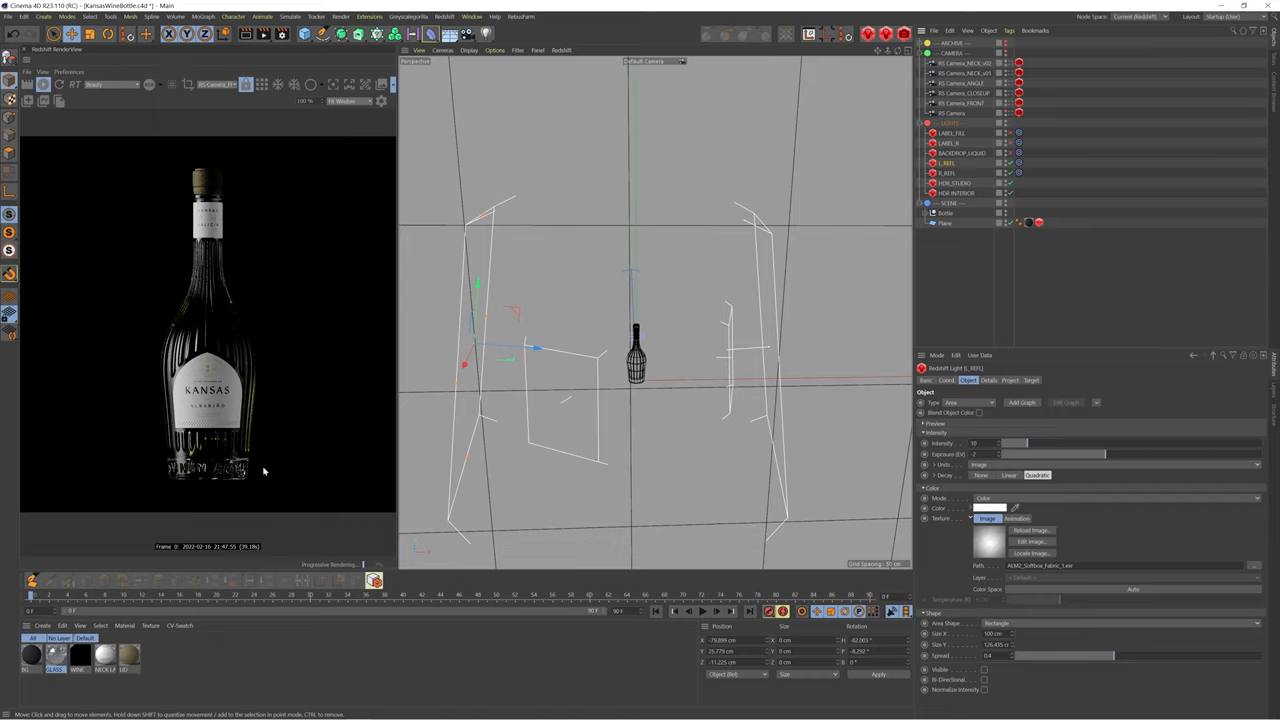
mouse_move(375, 352)
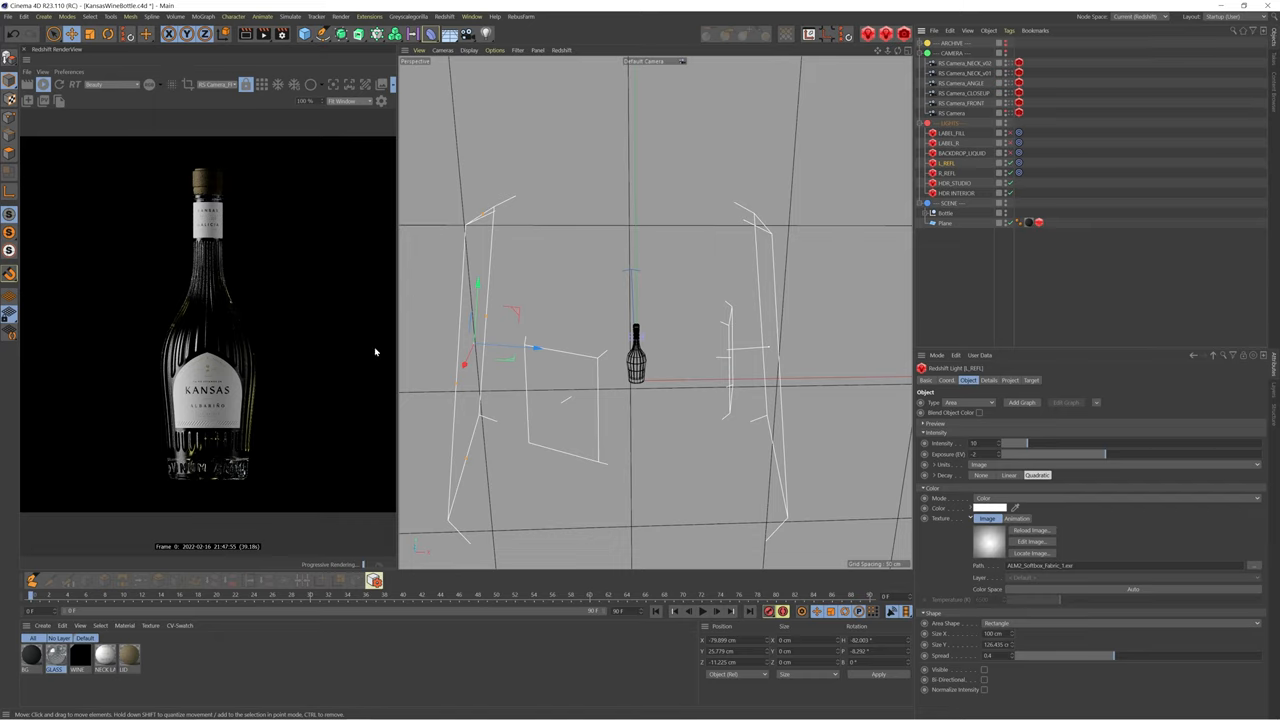
- Enable the L_REFL area light with Exposure (EV) -2
click(962, 153)
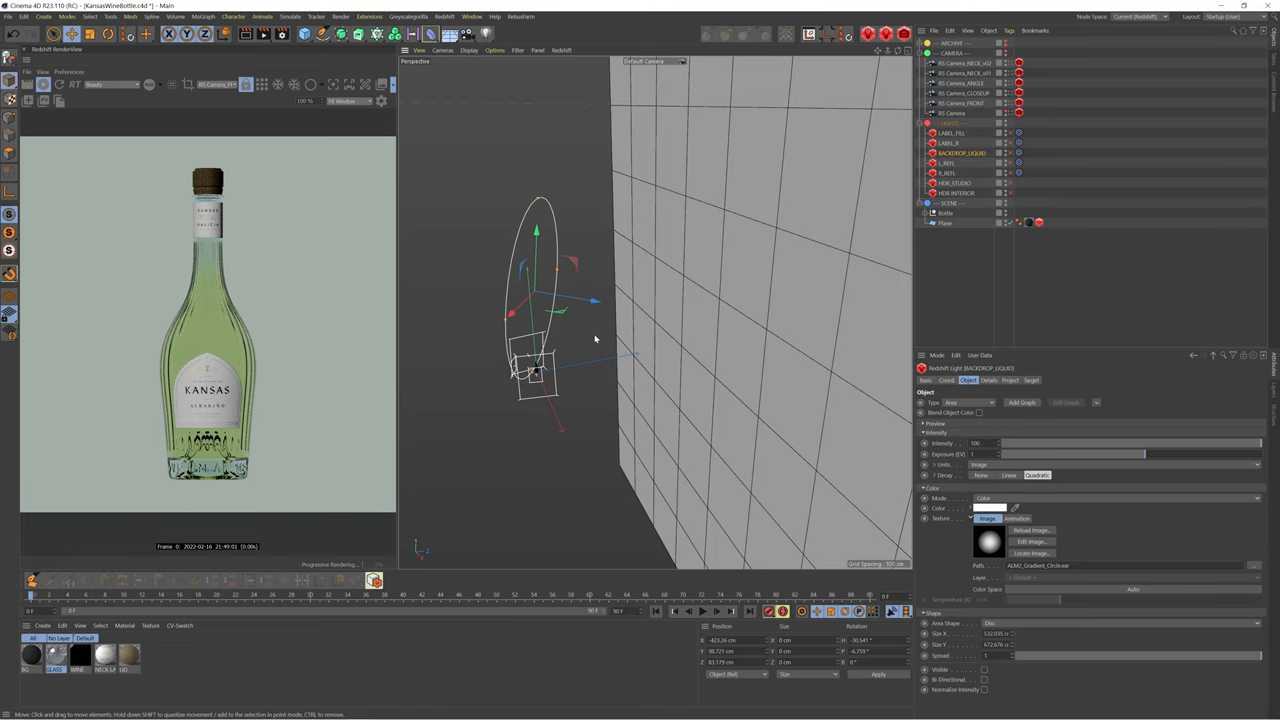
mouse_move(598, 329)
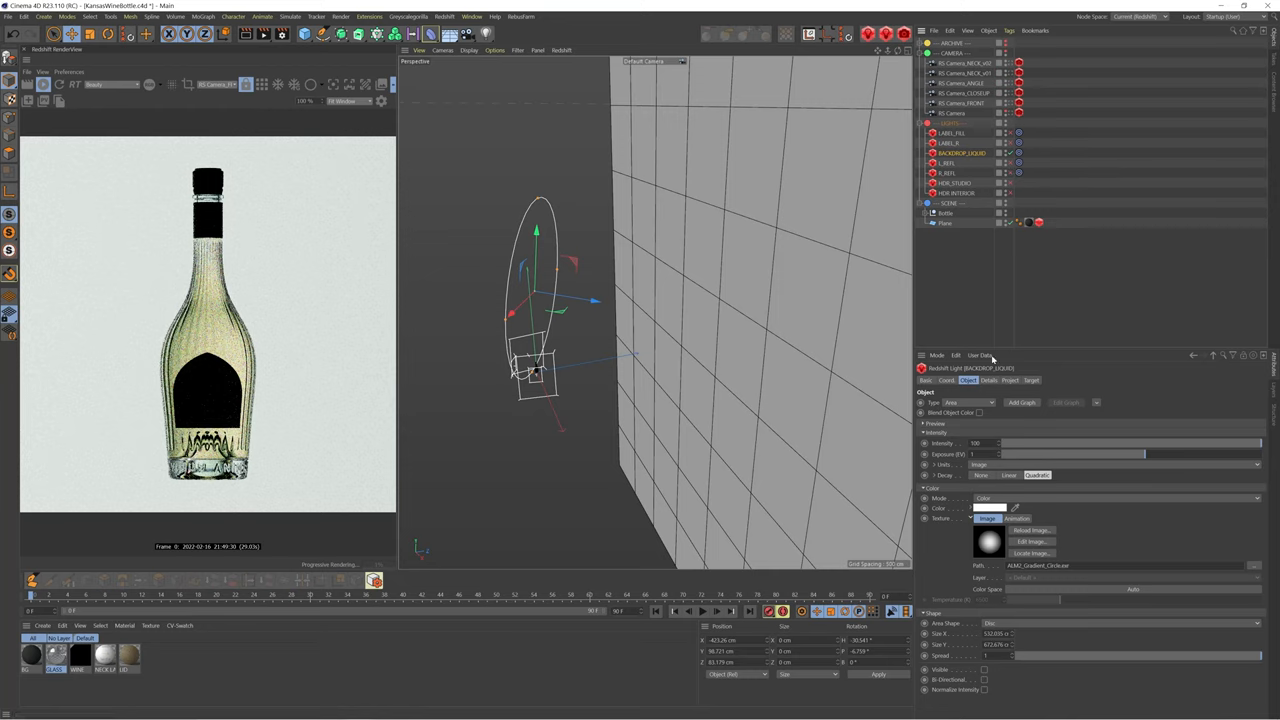
- Enable the BACKDROP_LIQUID disc light (Intensity 100, Exposure 1) and check which objects it affects
click(1010, 380)
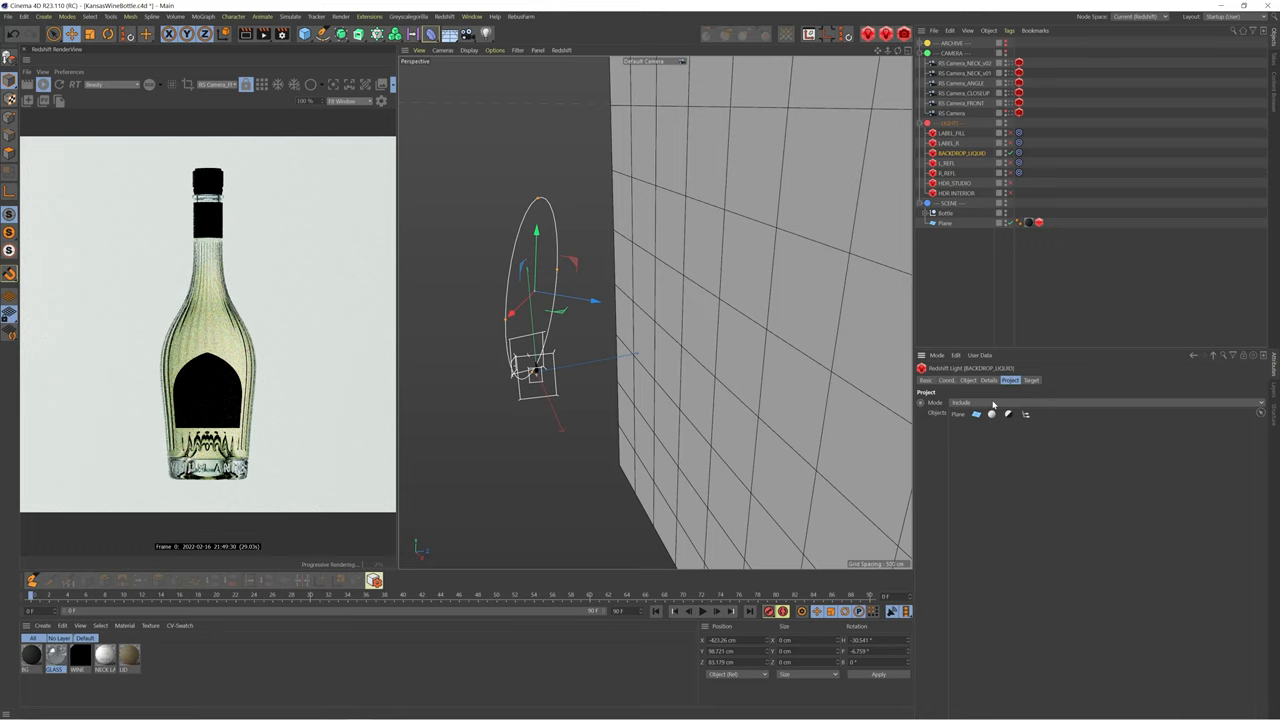
mouse_move(966, 420)
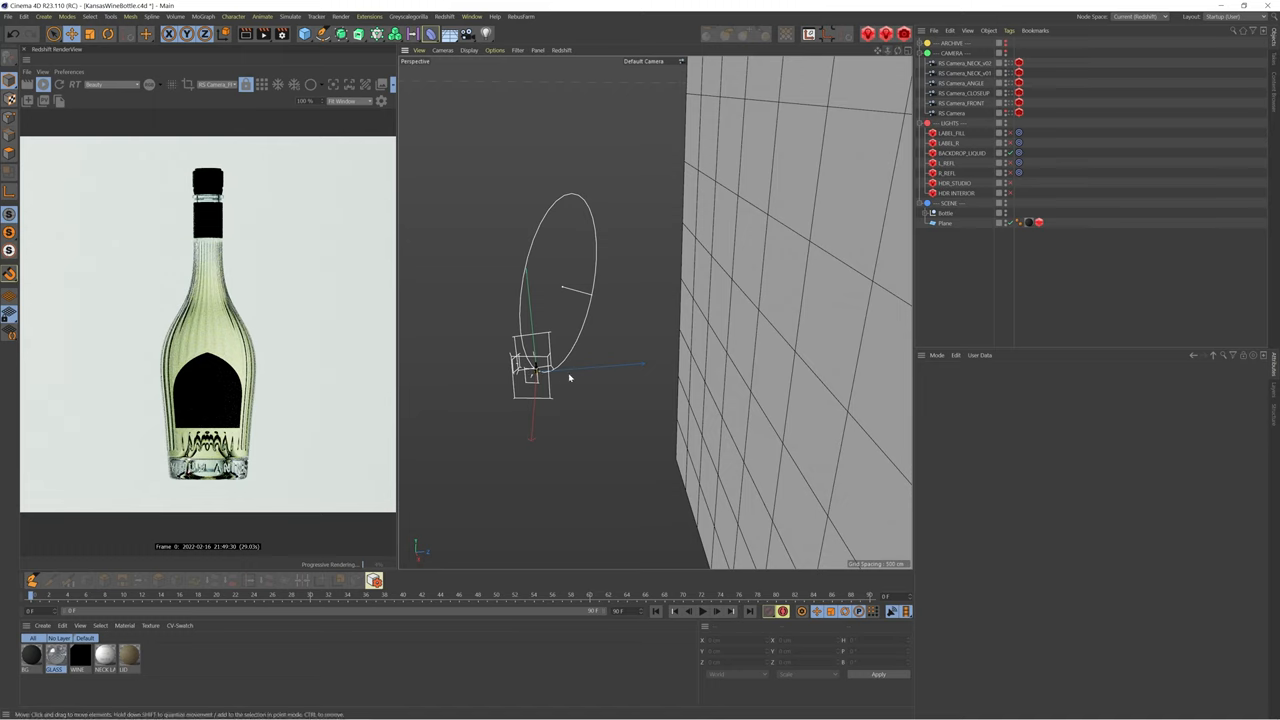
mouse_move(348, 410)
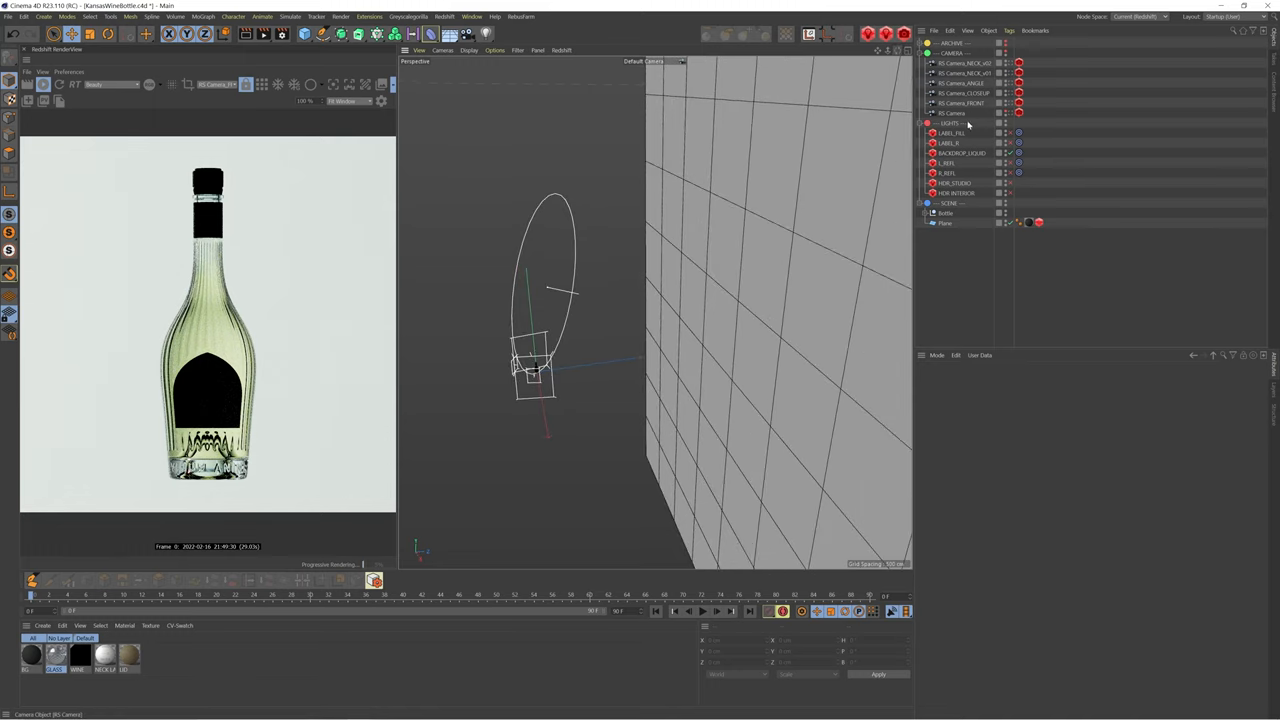
- Copy BACKDROP_LIQUID to BACKDROP_LIQUID.1 and enter 1 in the original's intensity settings
click(962, 152)
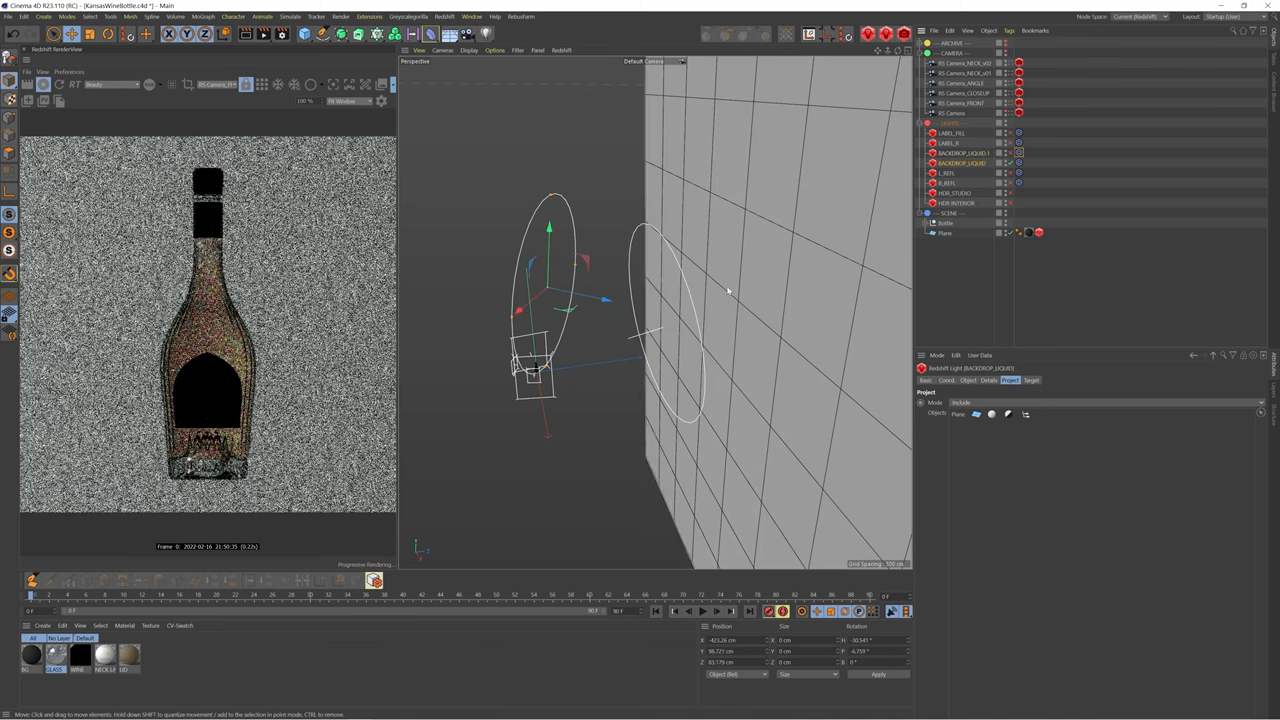
click(968, 380)
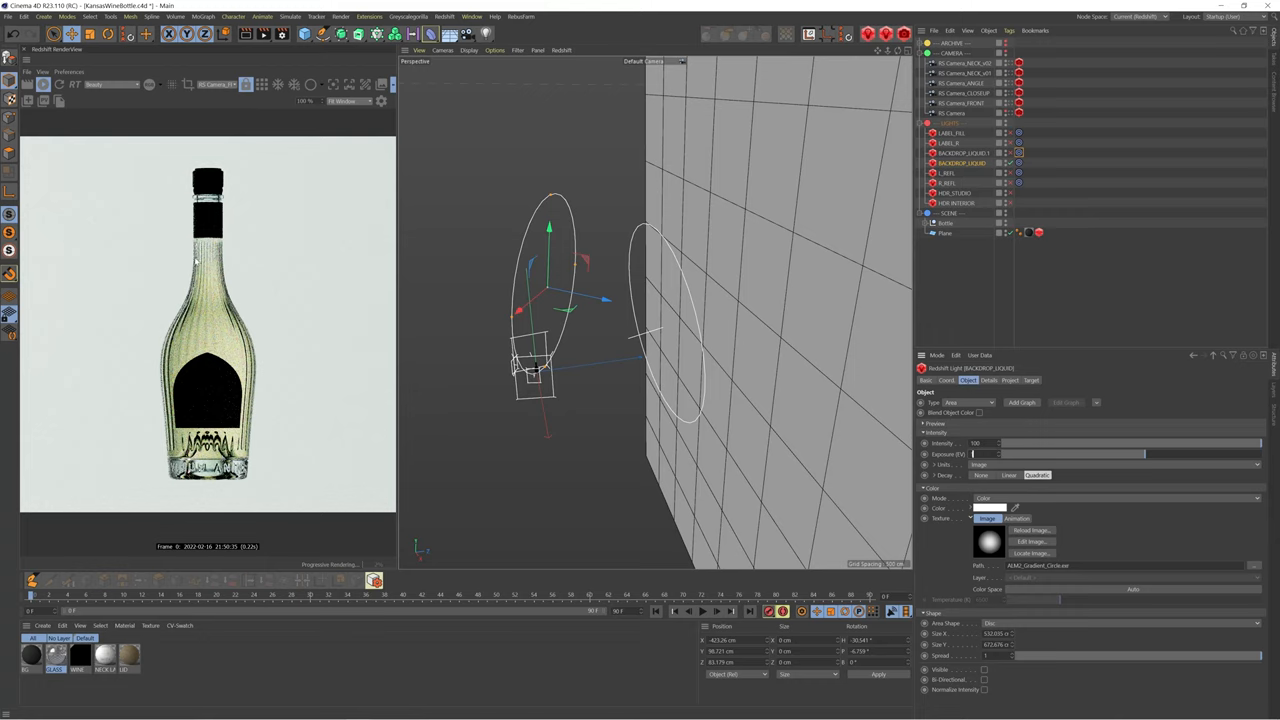
text(1)
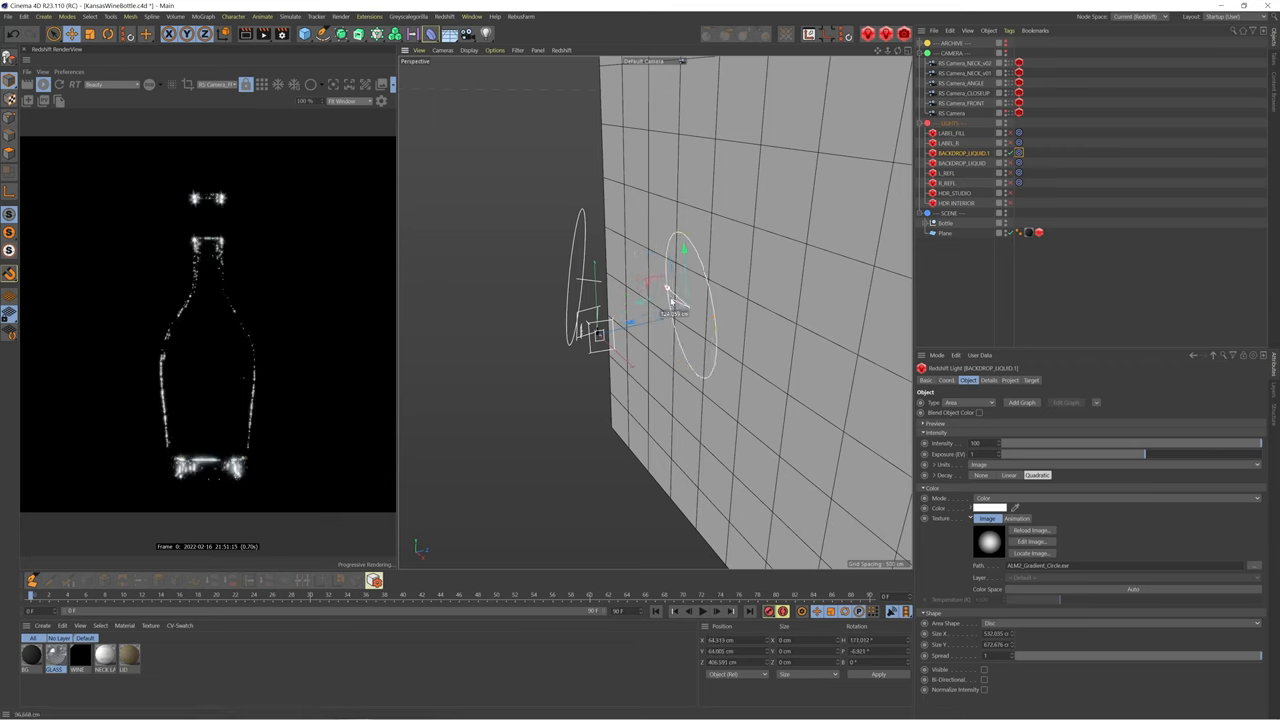
- Move the copied backdrop light behind the wall and sideways, then select LABEL_FILL
drag(665, 295, 730, 340)
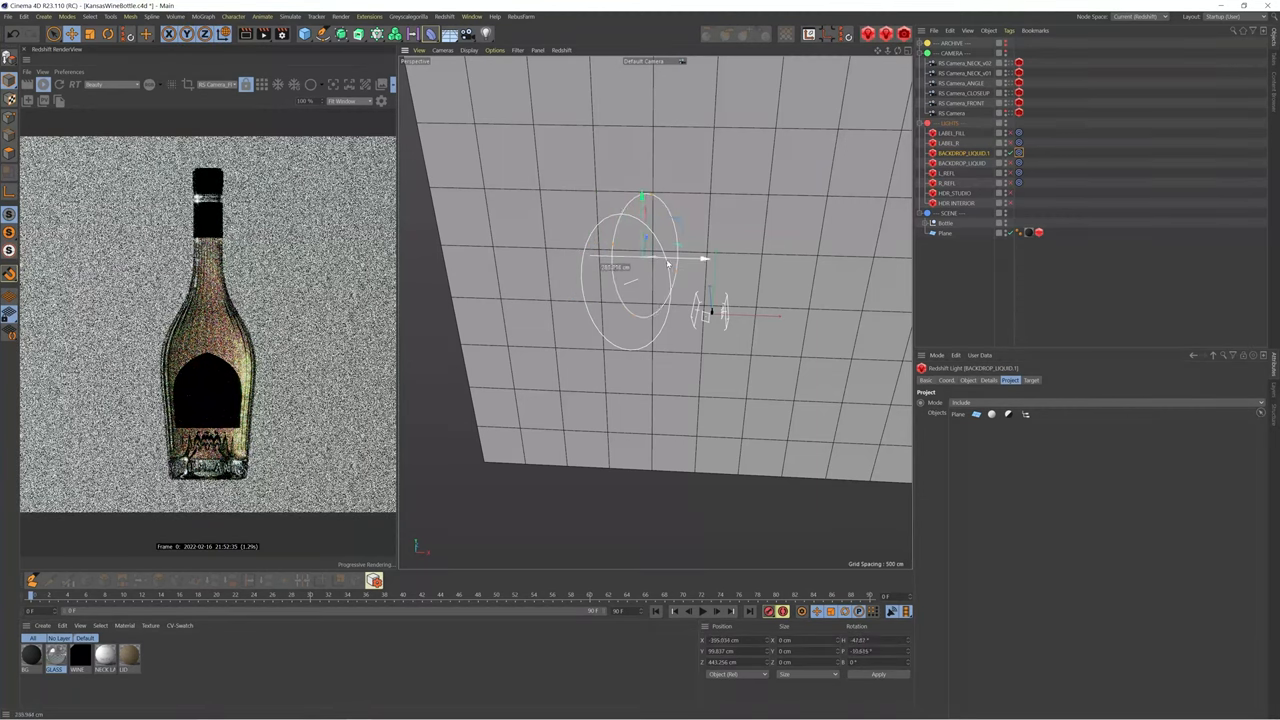
drag(705, 260, 870, 260)
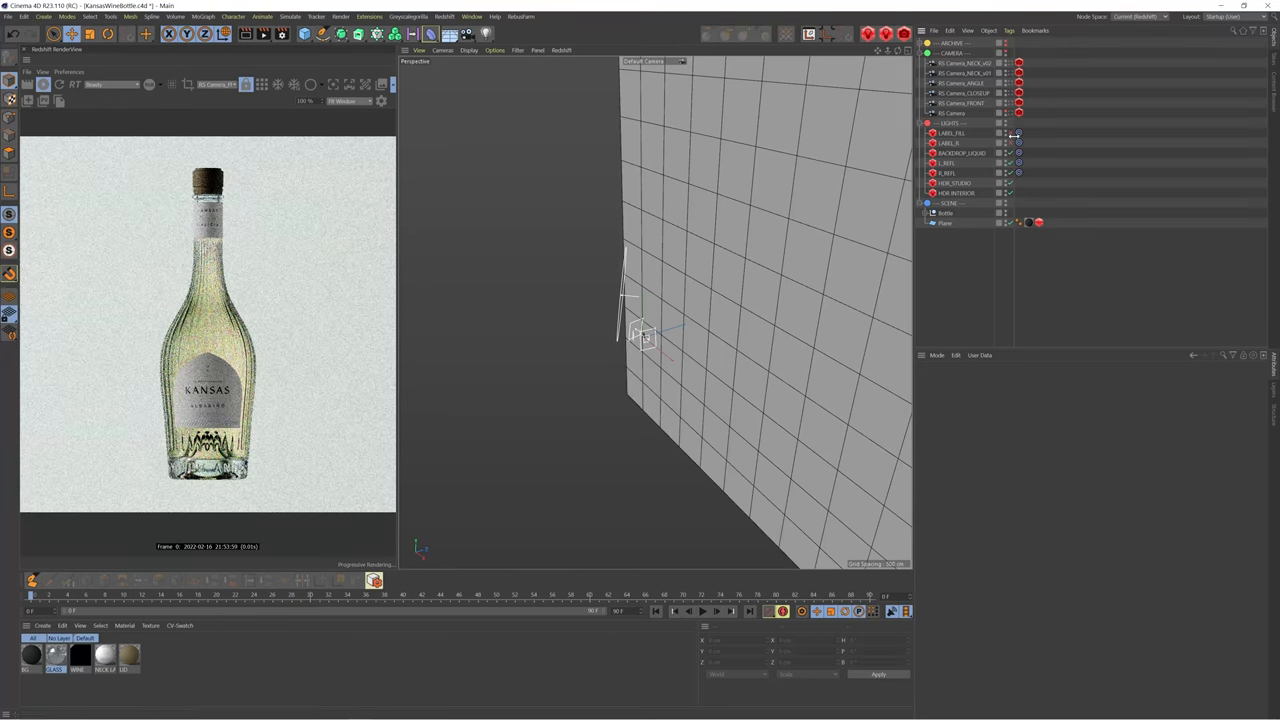
click(1005, 143)
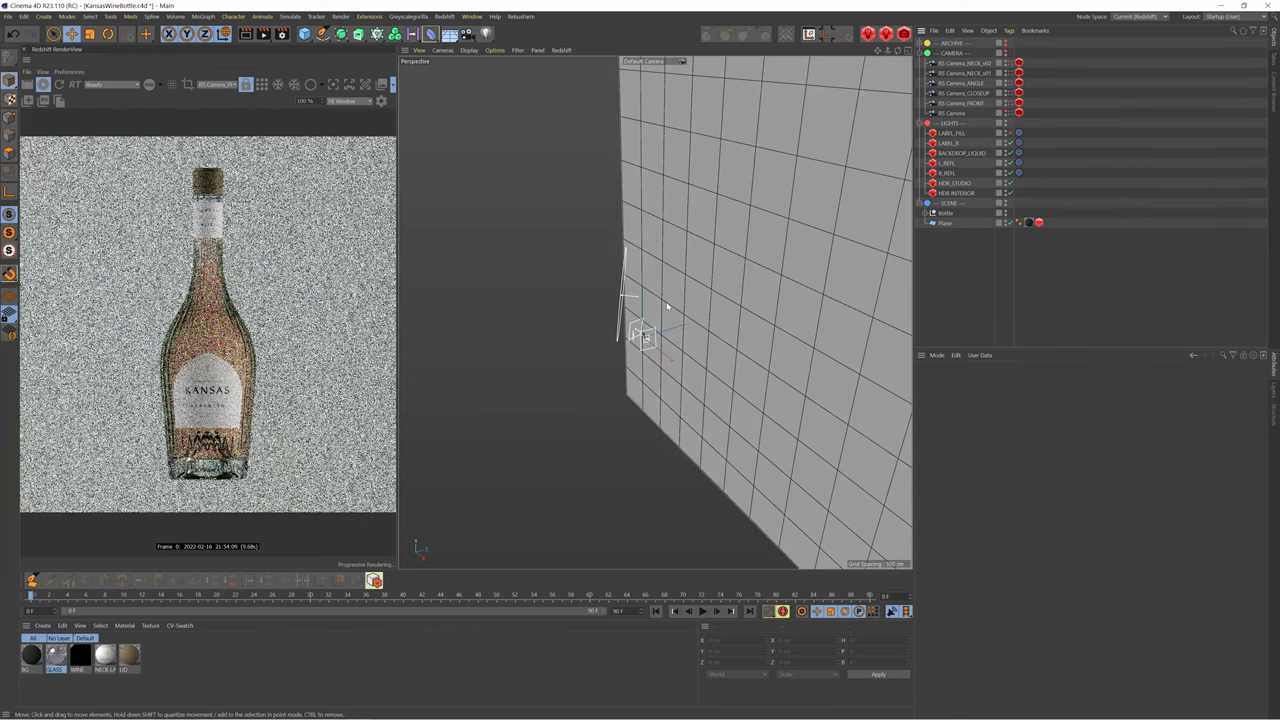
- Select LABEL_R and review its Project and Object tab settings
click(948, 143)
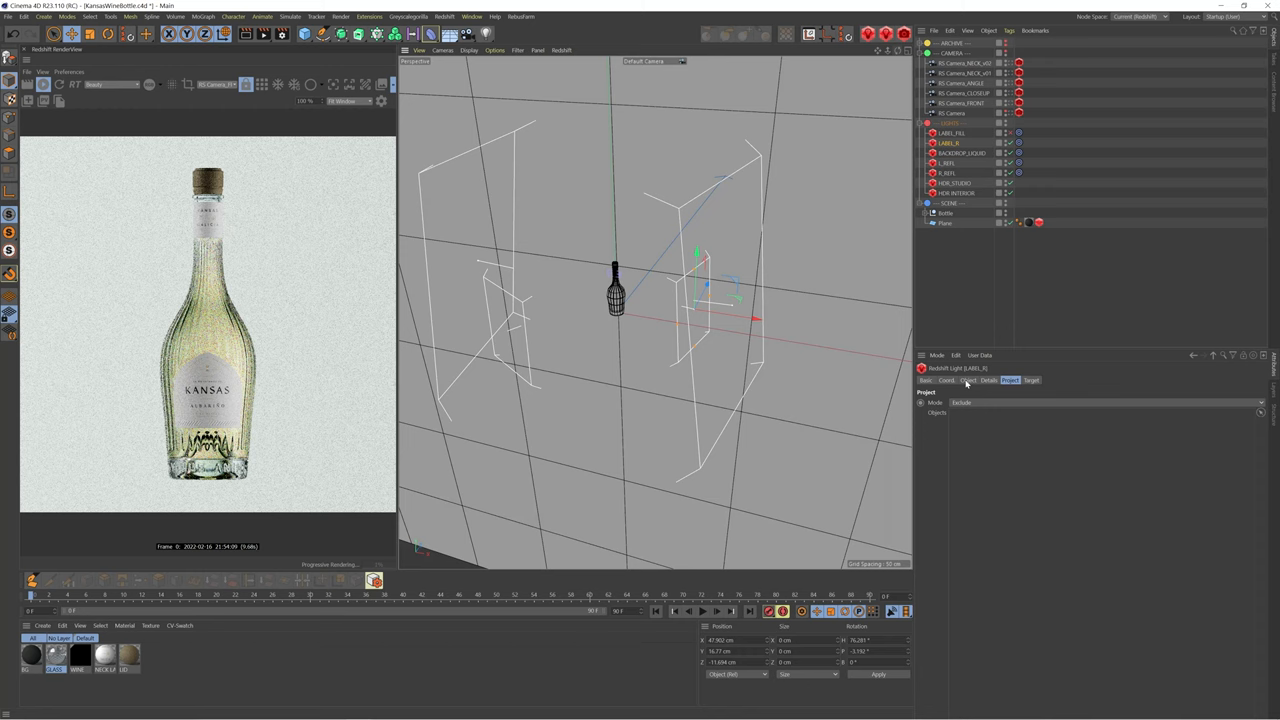
click(968, 380)
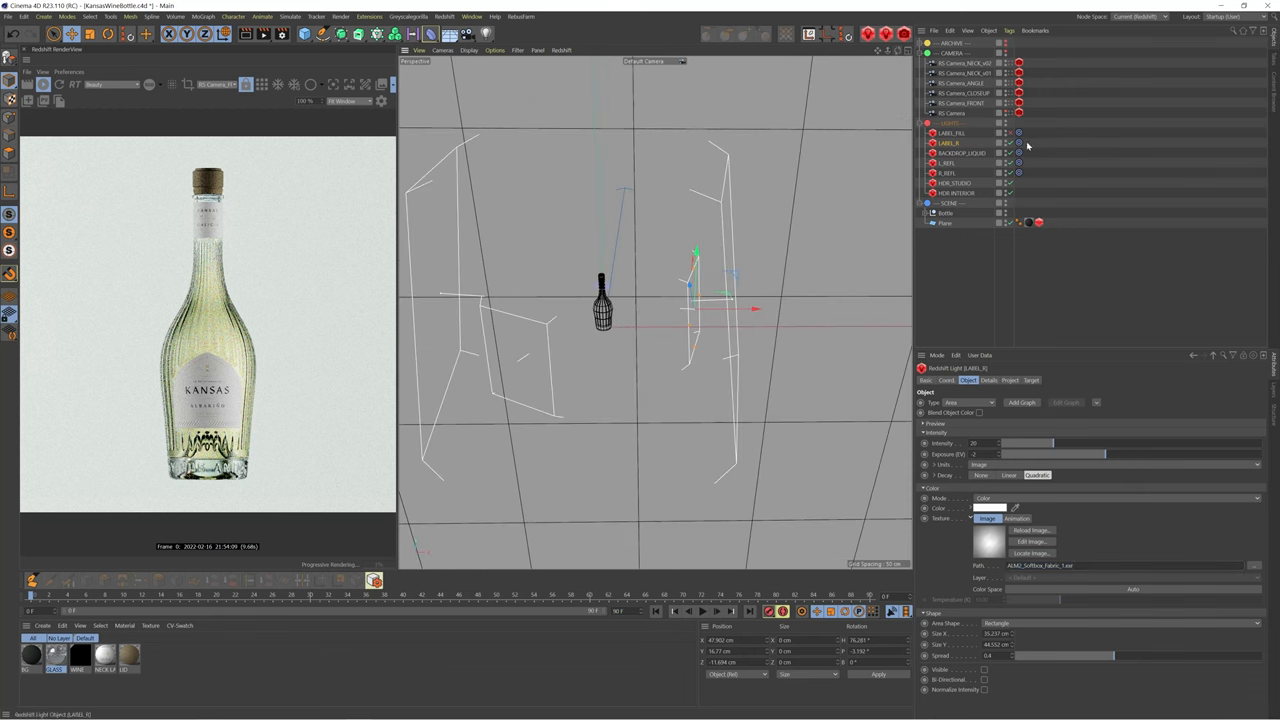
click(948, 132)
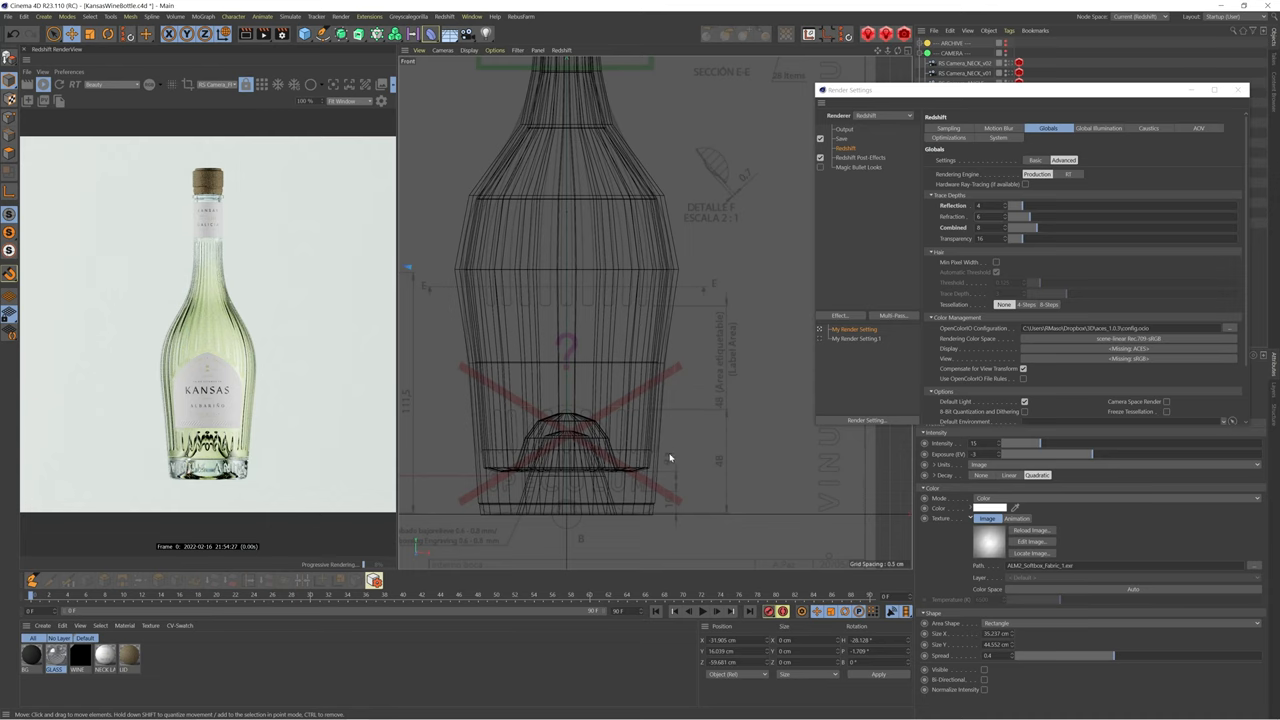
mouse_move(665, 461)
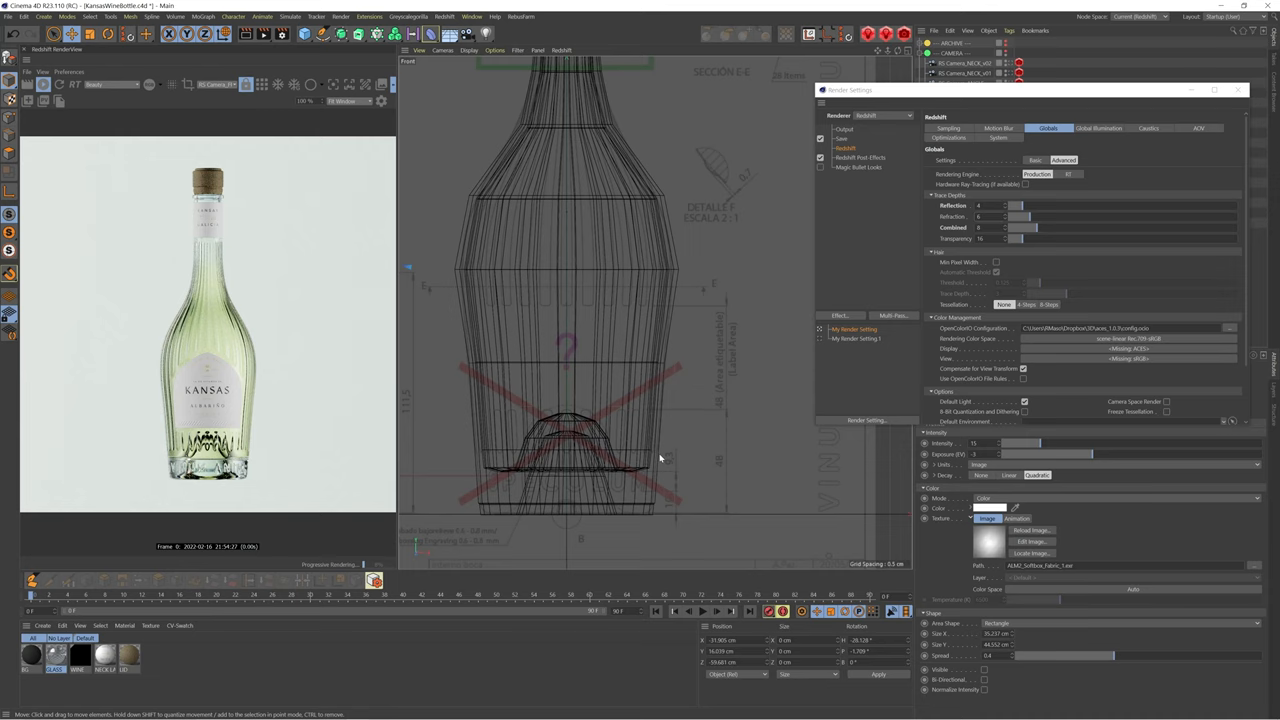
mouse_move(688, 458)
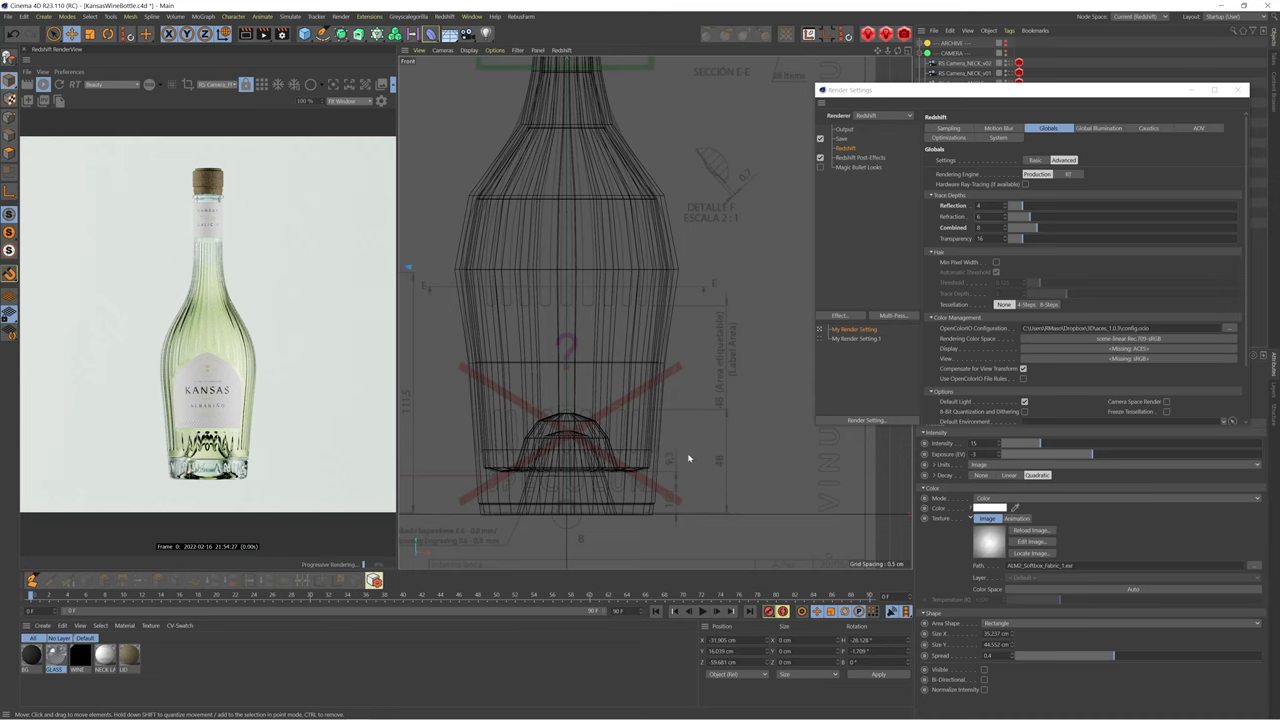
mouse_move(688, 455)
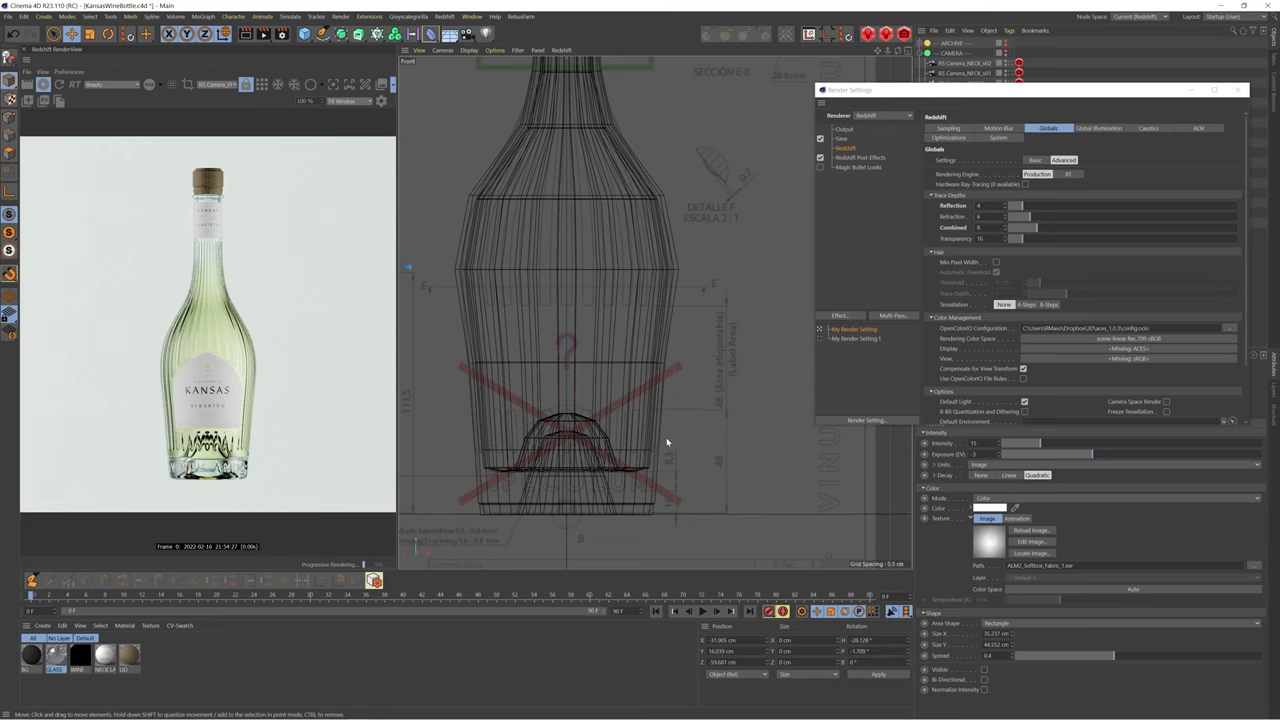
mouse_move(663, 441)
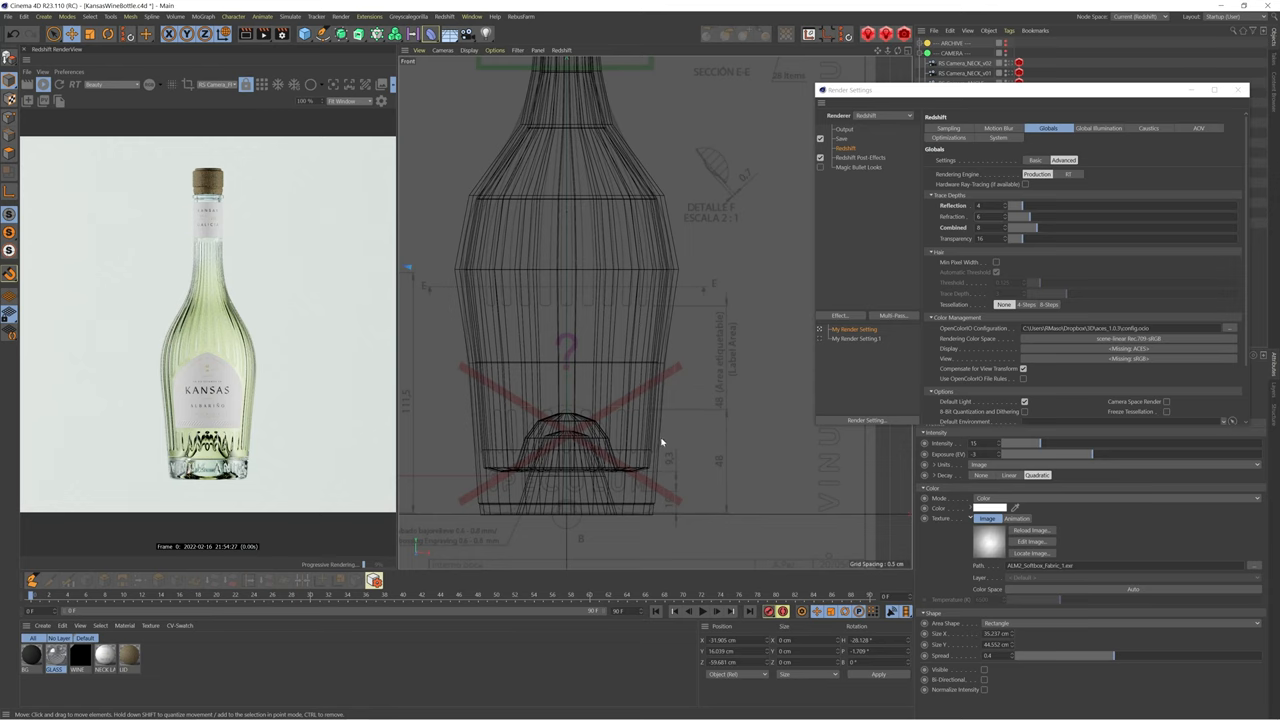
mouse_move(652, 447)
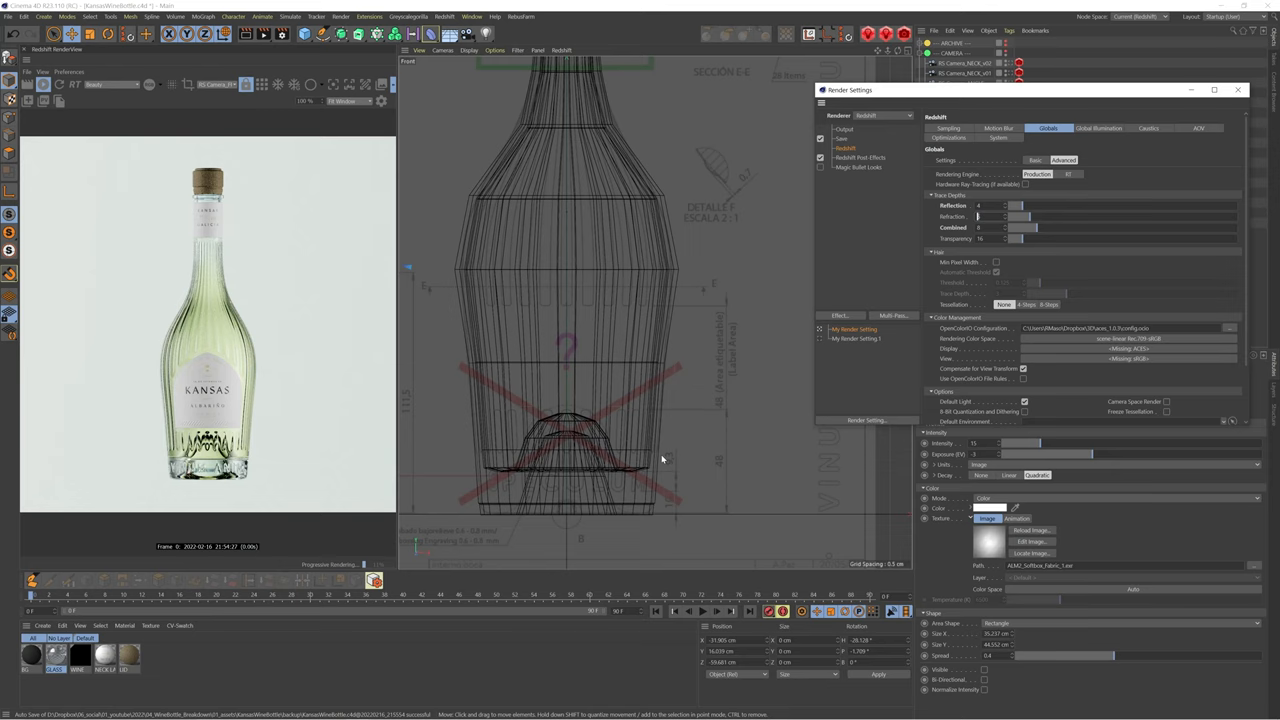
mouse_move(655, 452)
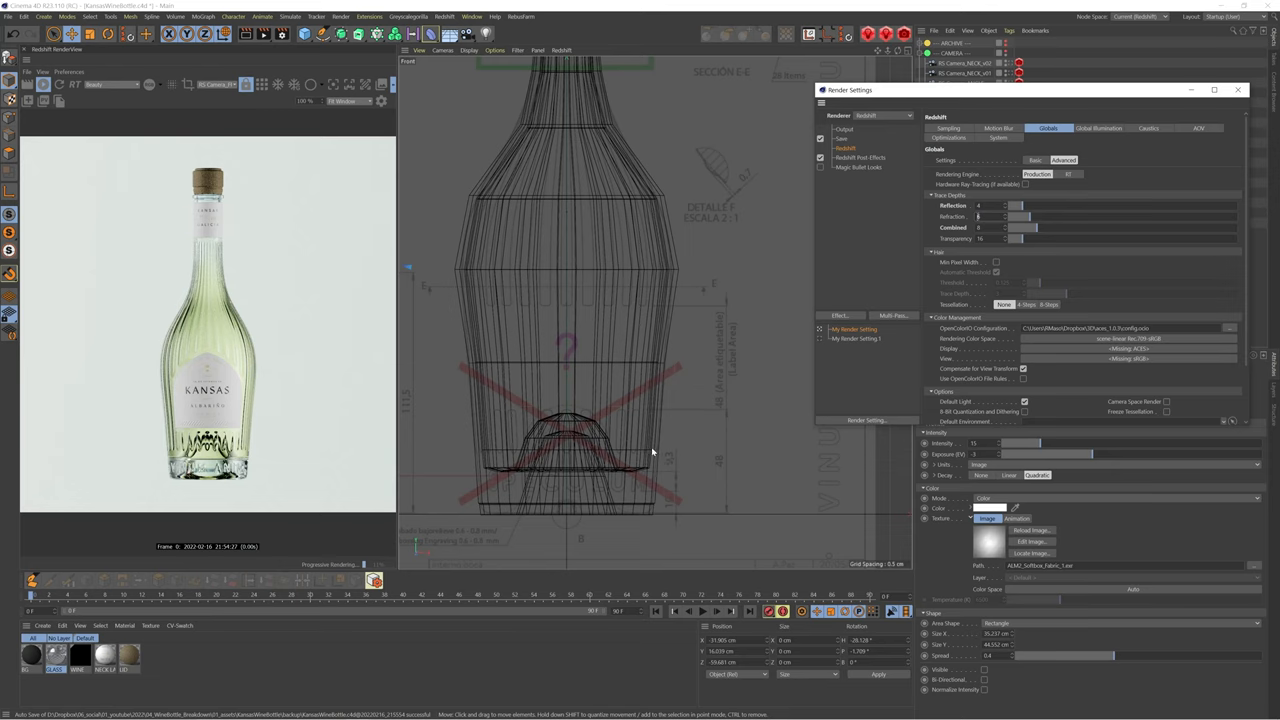
mouse_move(538, 432)
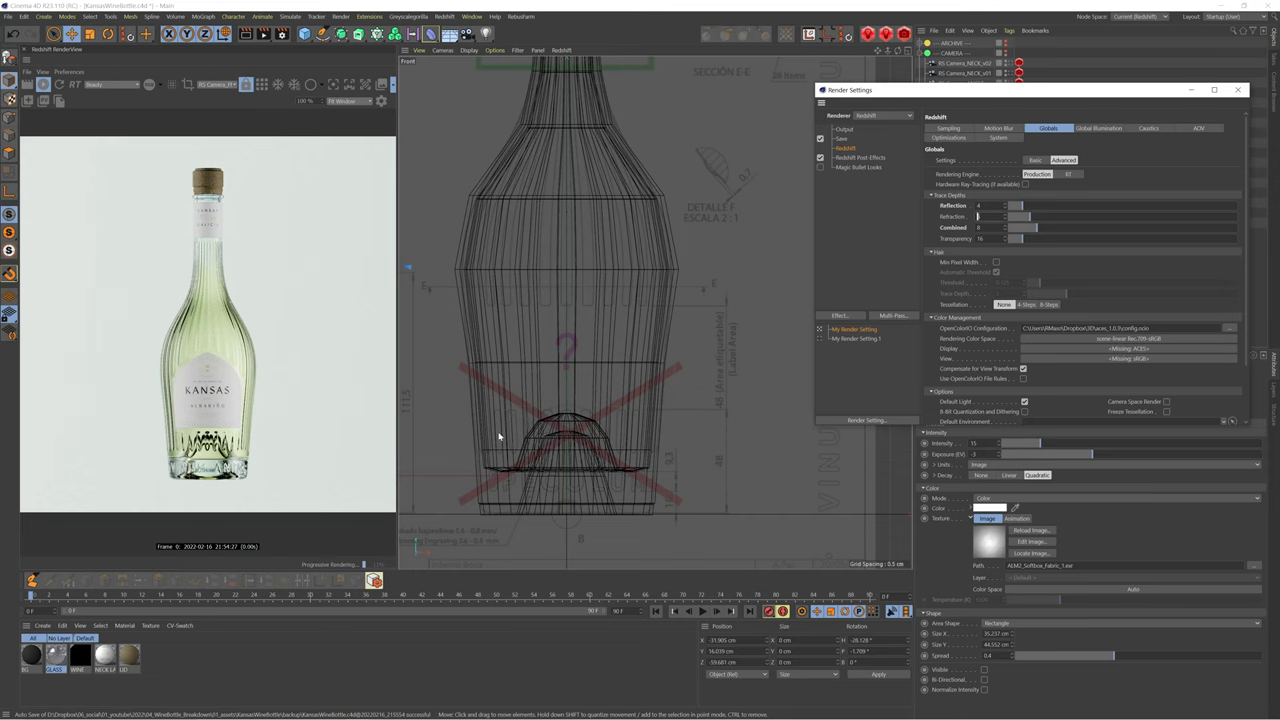
mouse_move(480, 452)
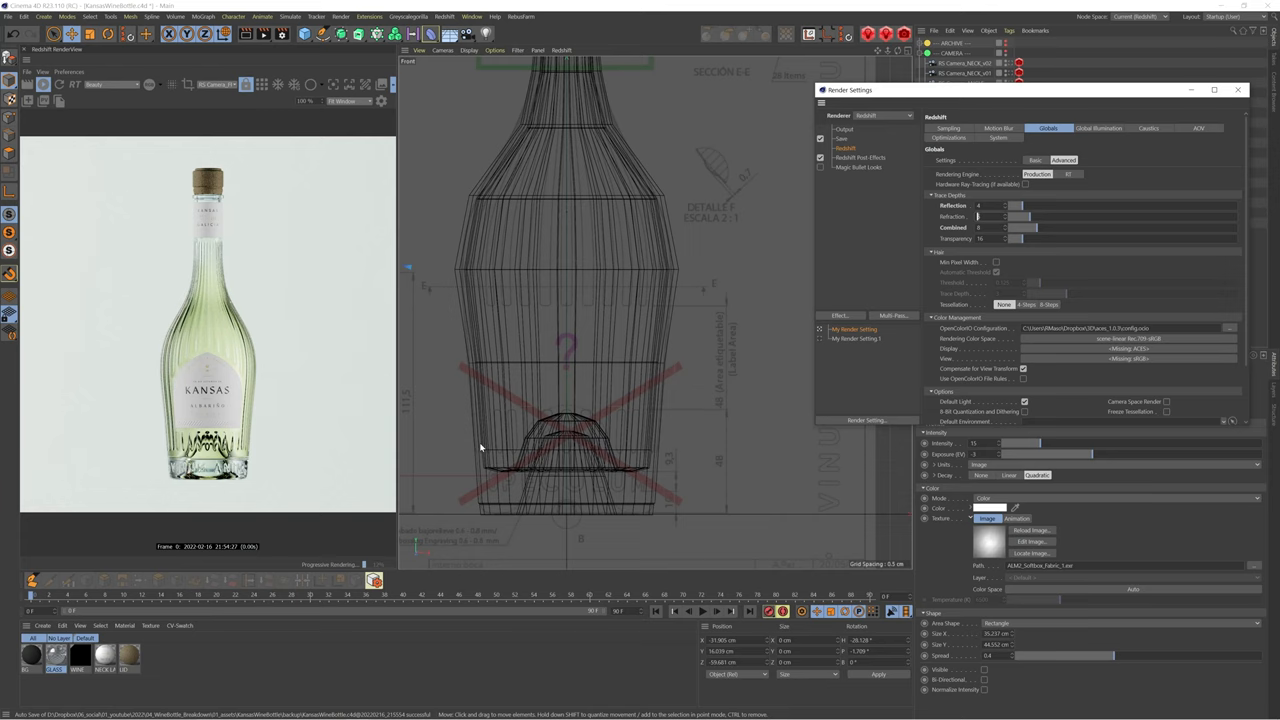
mouse_move(474, 440)
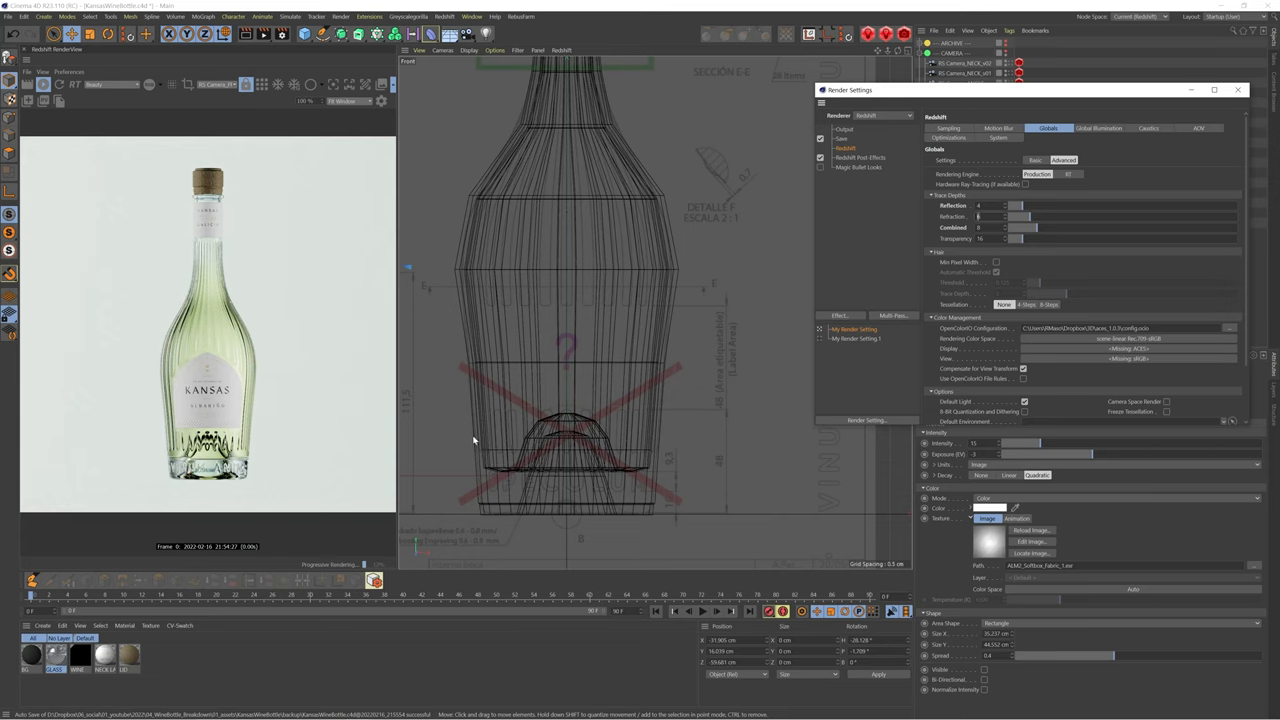
mouse_move(566, 430)
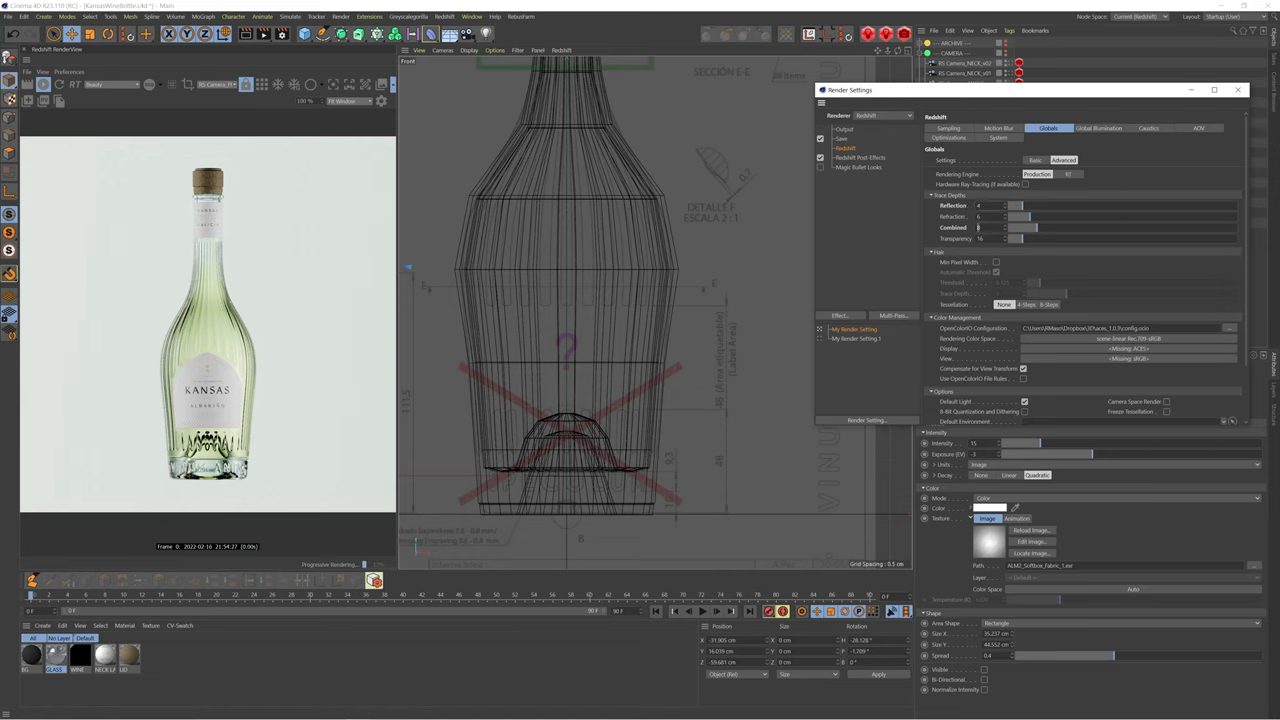
mouse_move(963, 232)
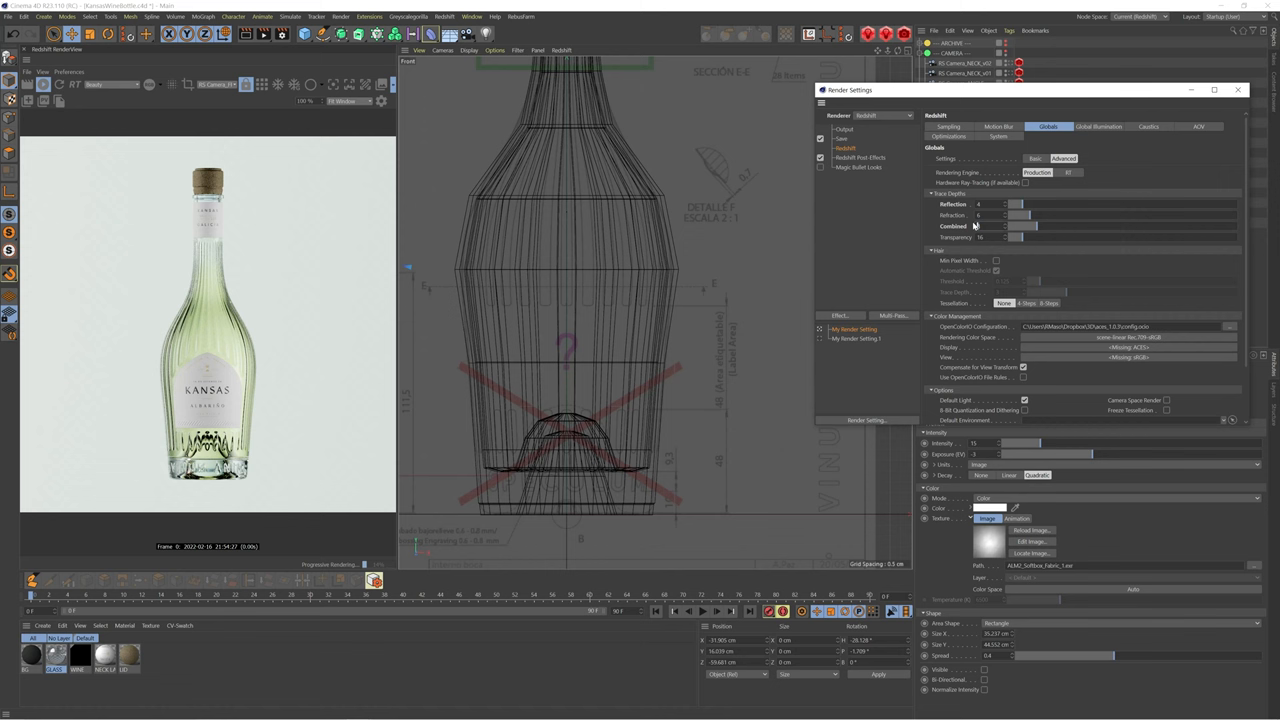
mouse_move(976, 225)
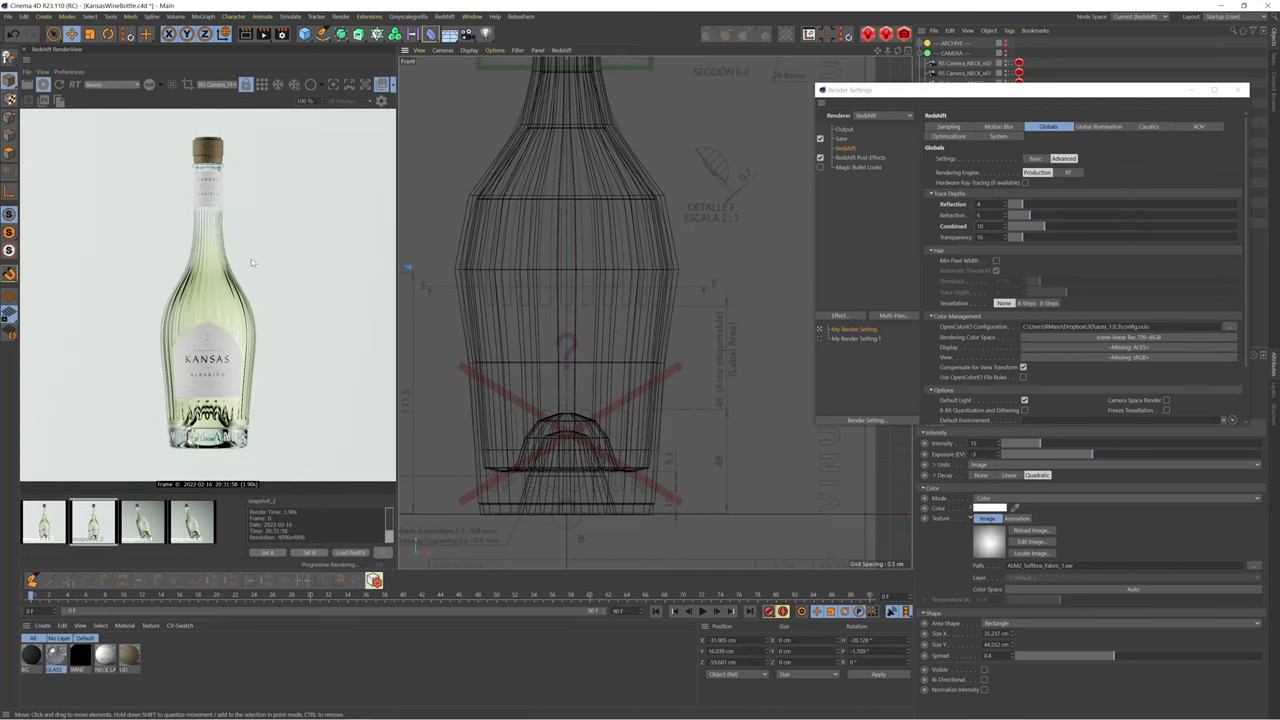
mouse_move(259, 254)
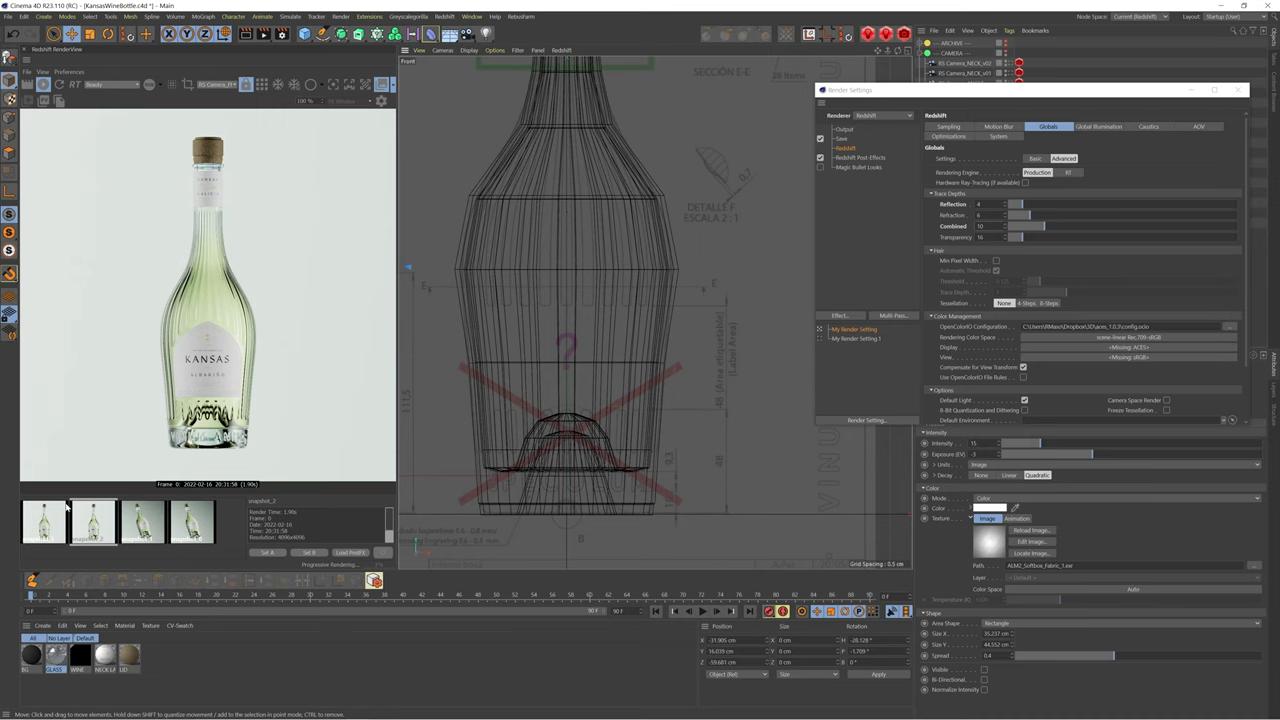
mouse_move(65, 510)
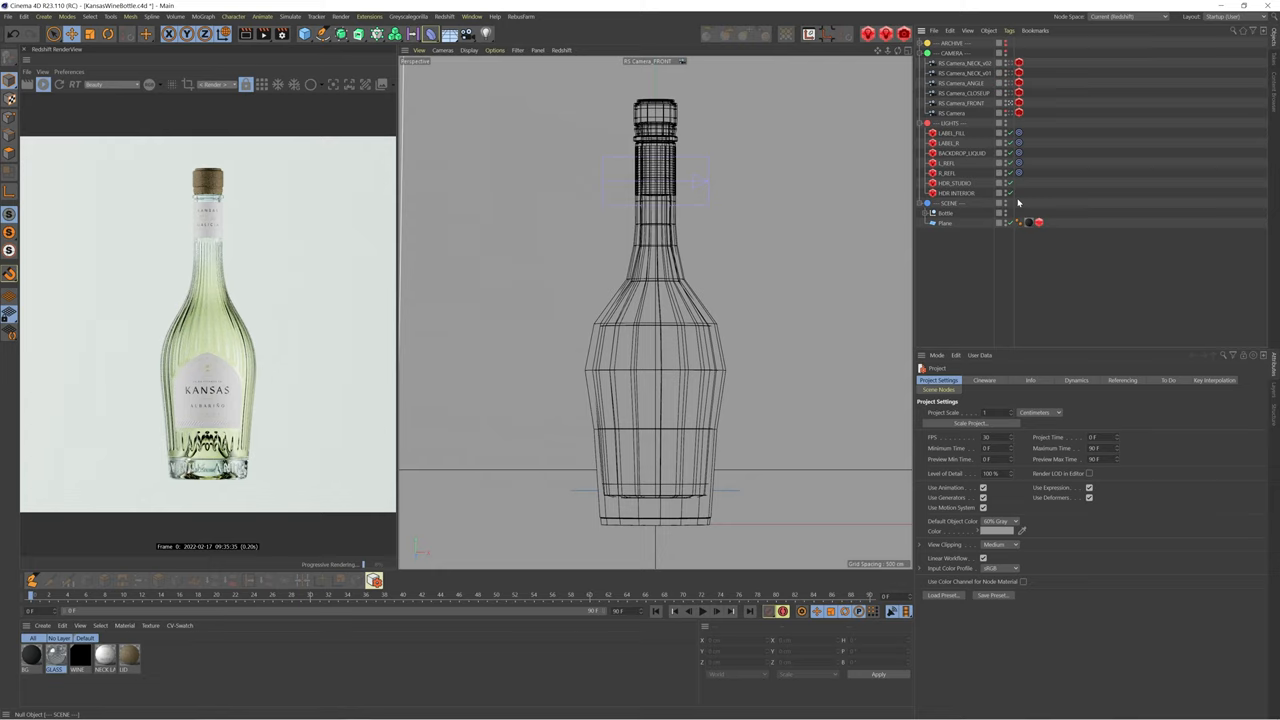
mouse_move(1027, 188)
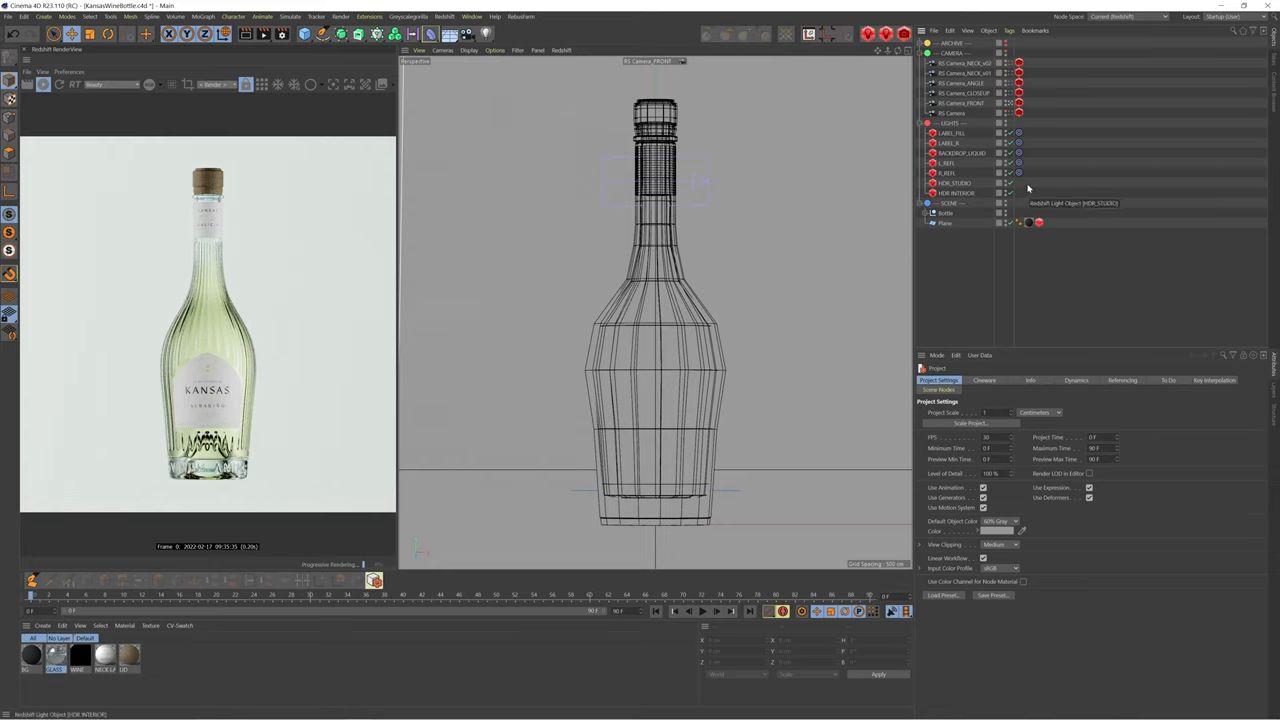